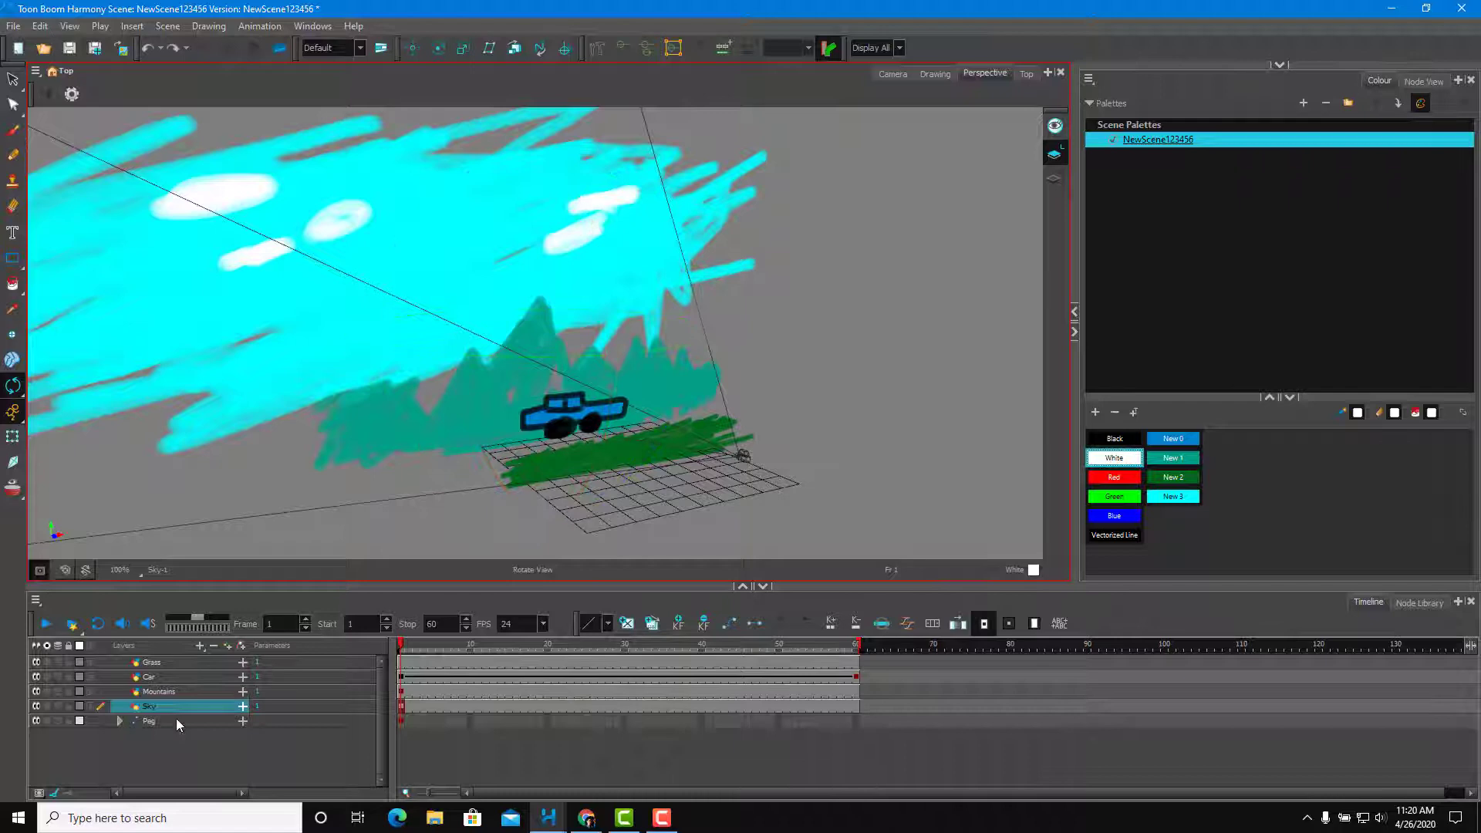
Expand the Peg layer to reveal its nested Camera layer, then check the Add Layer menu
{"action": "left_click", "coordinate": [148, 720]}
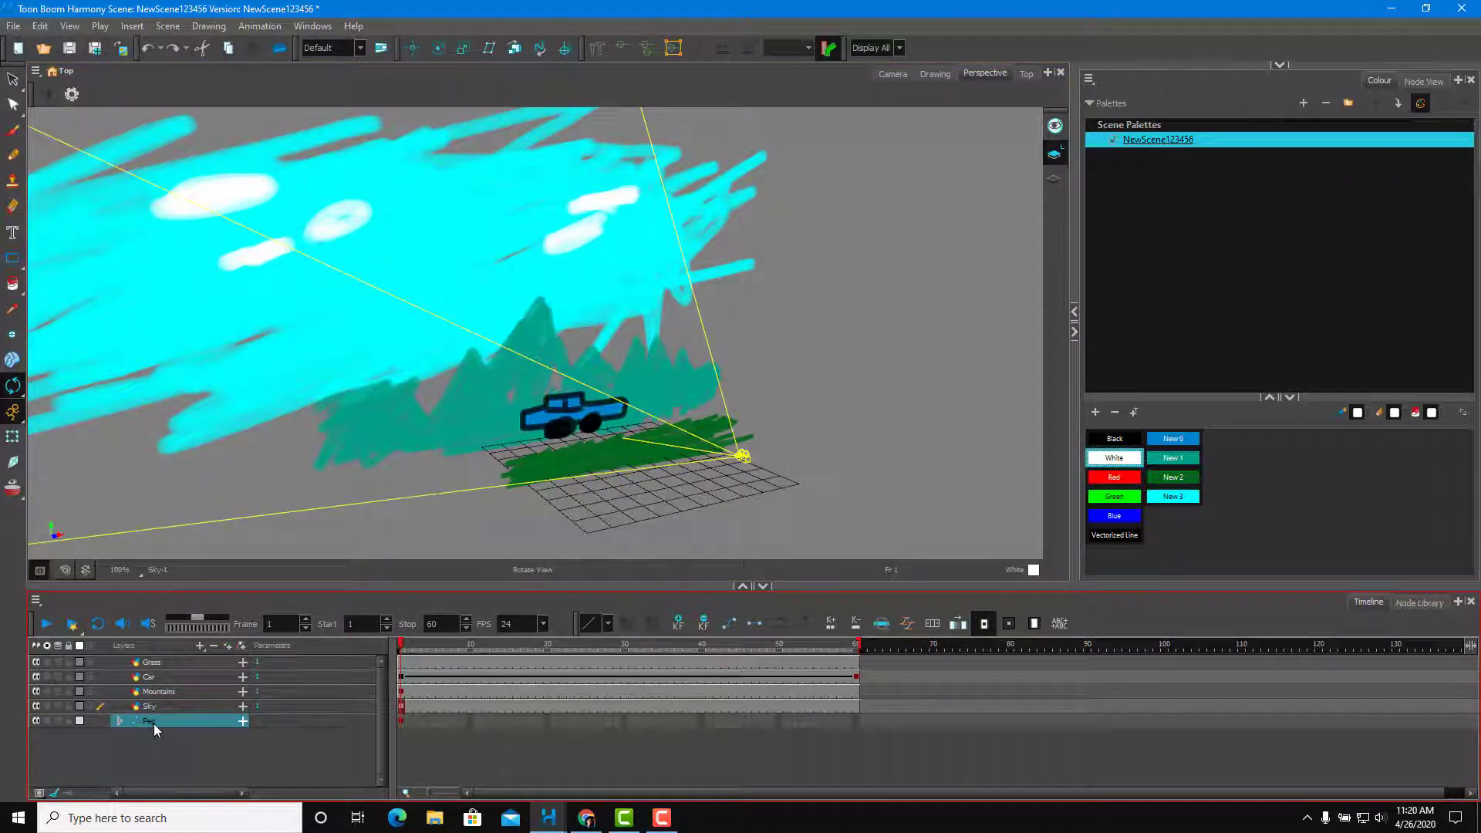
{"action": "left_click", "coordinate": [120, 720]}
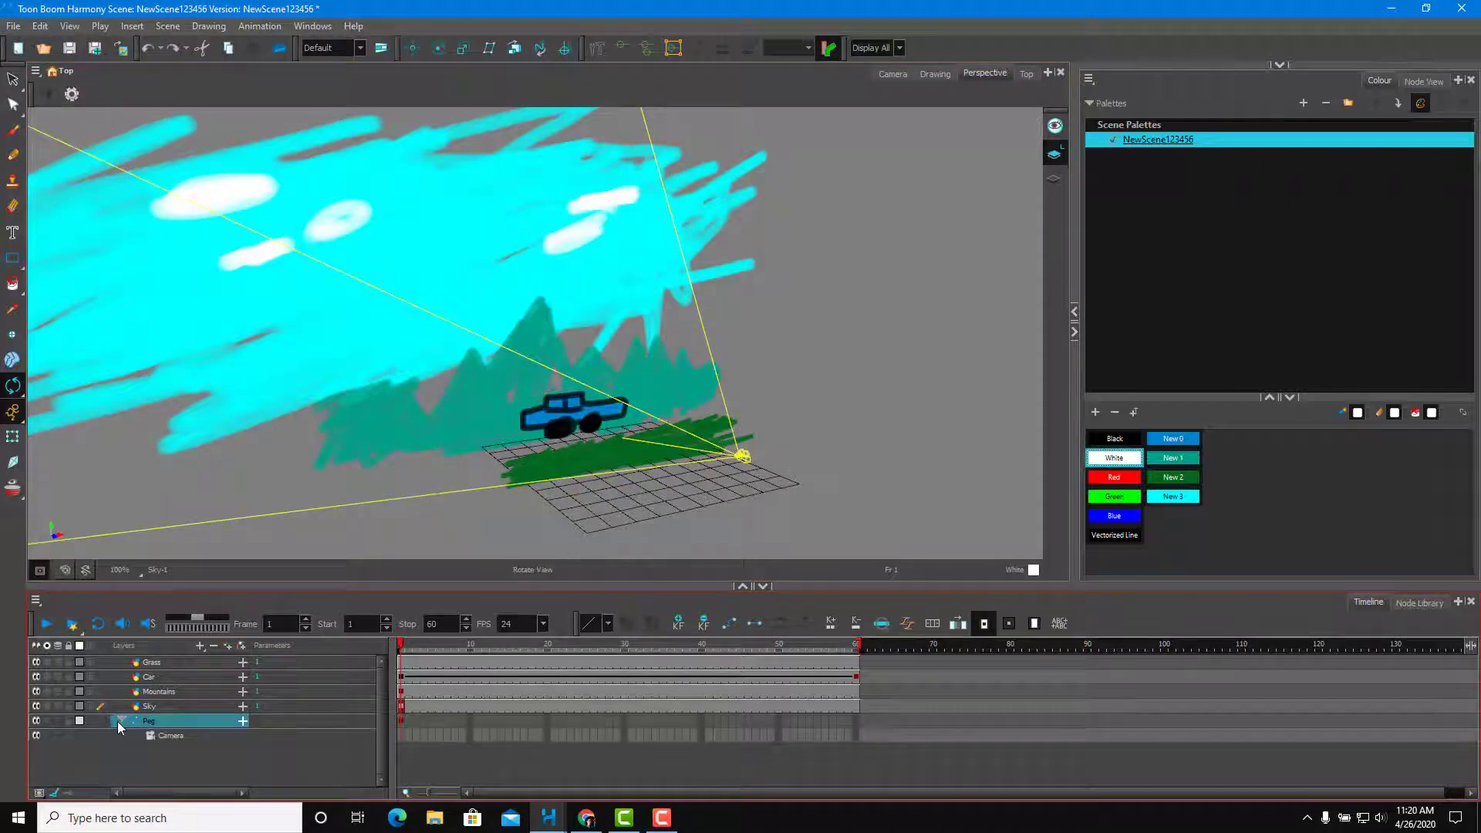
{"action": "left_click", "coordinate": [201, 646]}
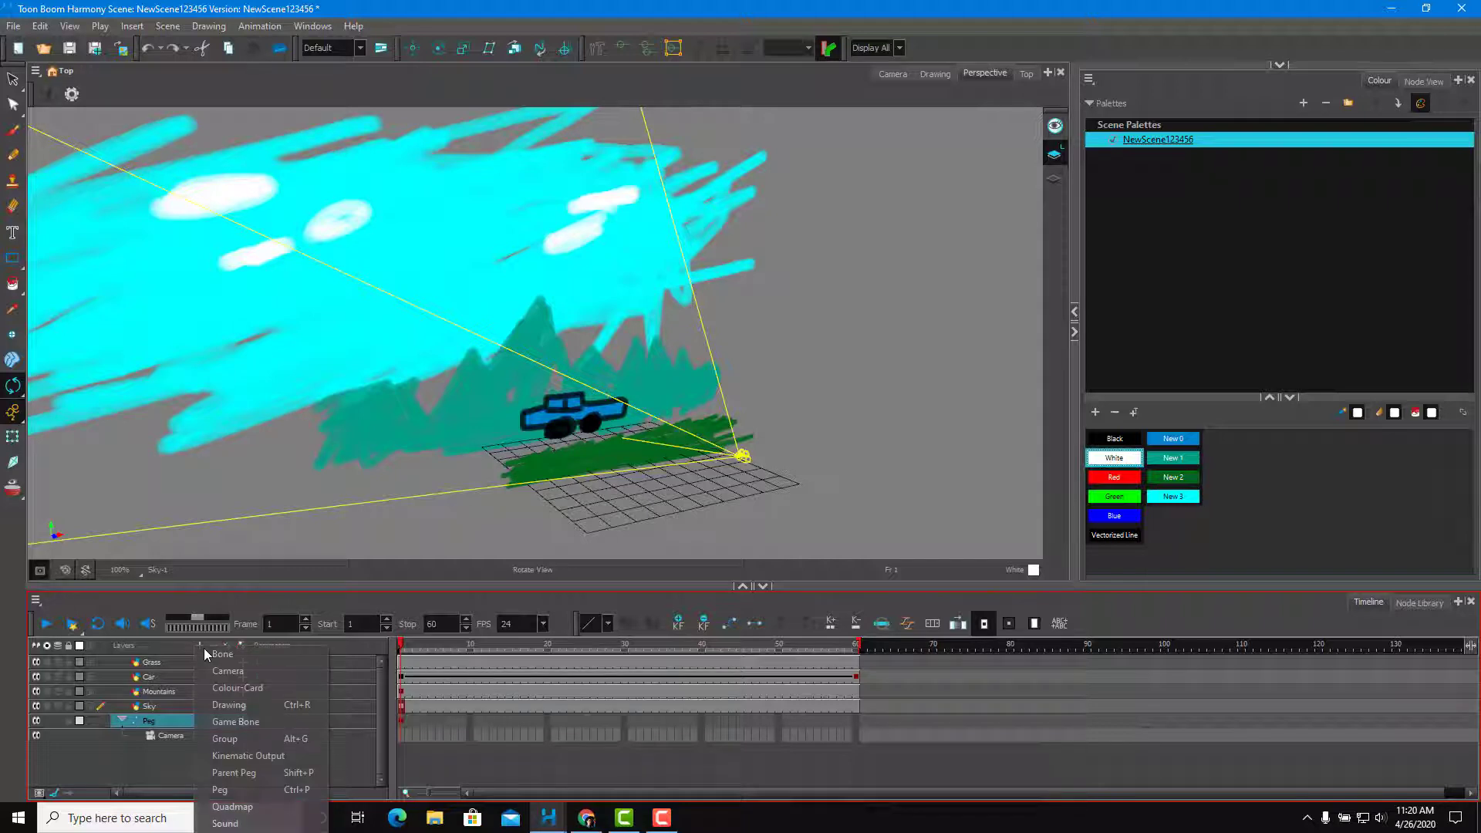
{"action": "mouse_move", "coordinate": [226, 671]}
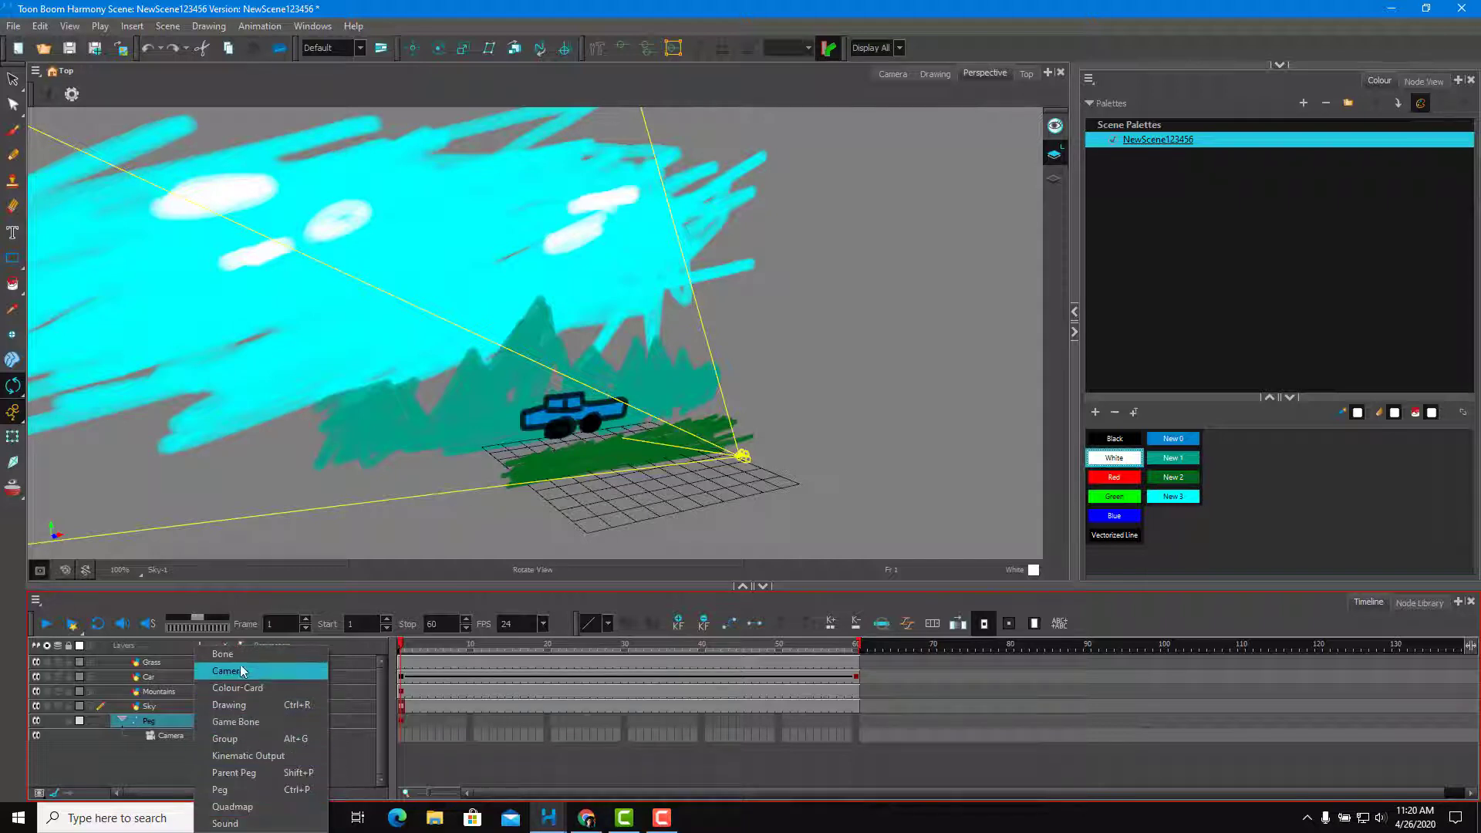
{"action": "mouse_move", "coordinate": [148, 757]}
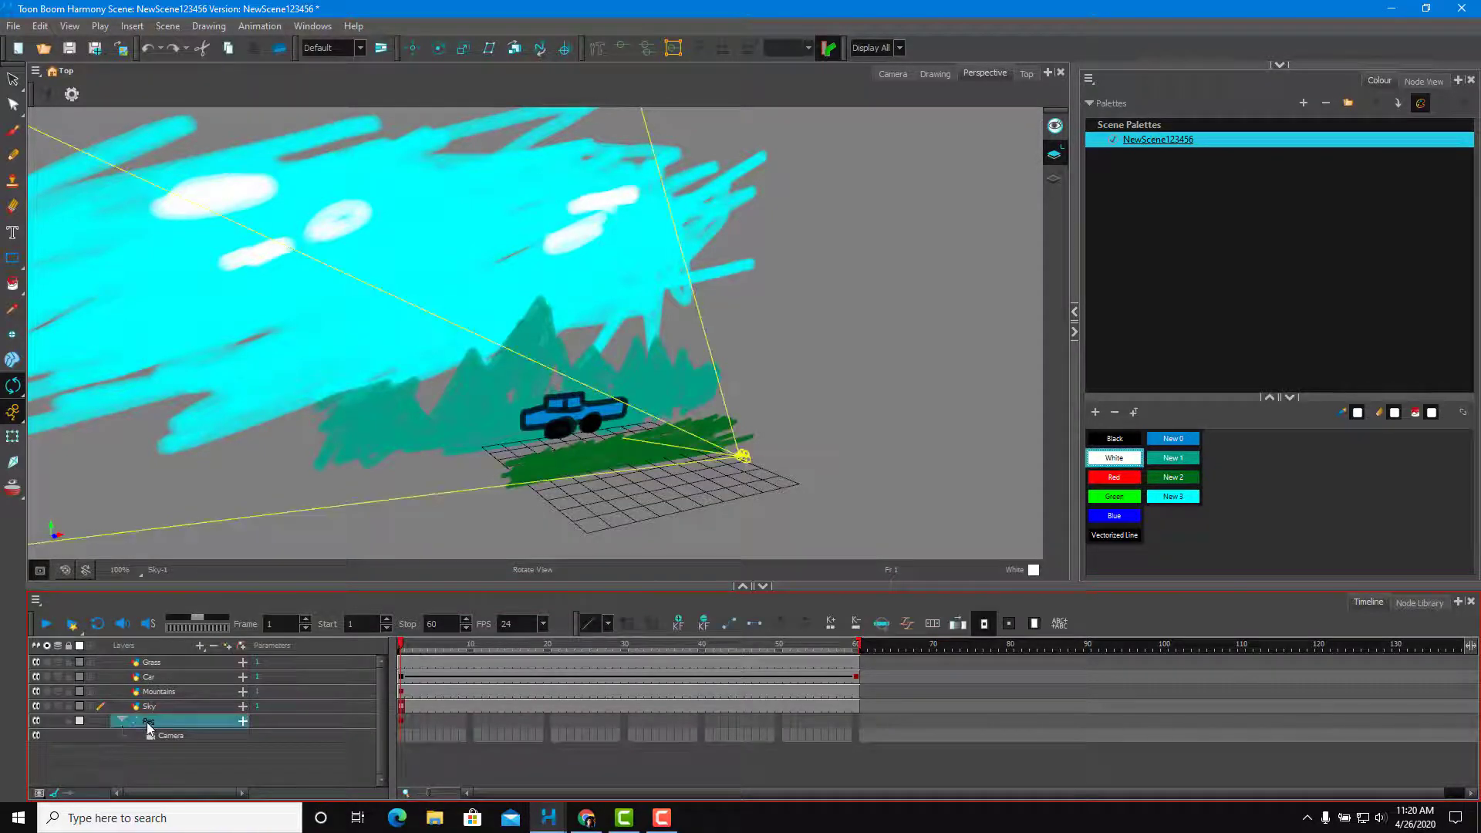
{"action": "left_click", "coordinate": [898, 47]}
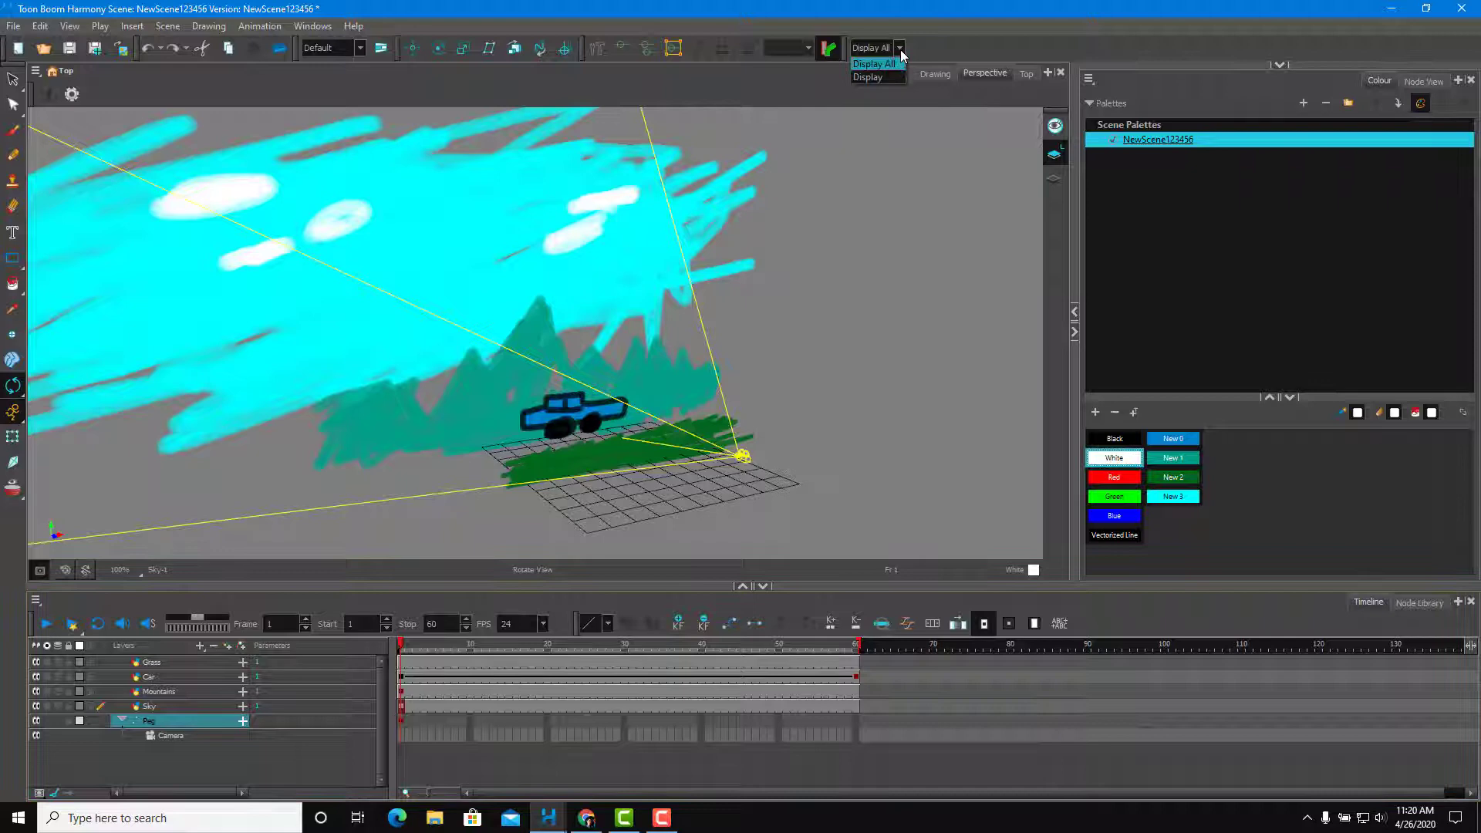
{"action": "left_click", "coordinate": [312, 25]}
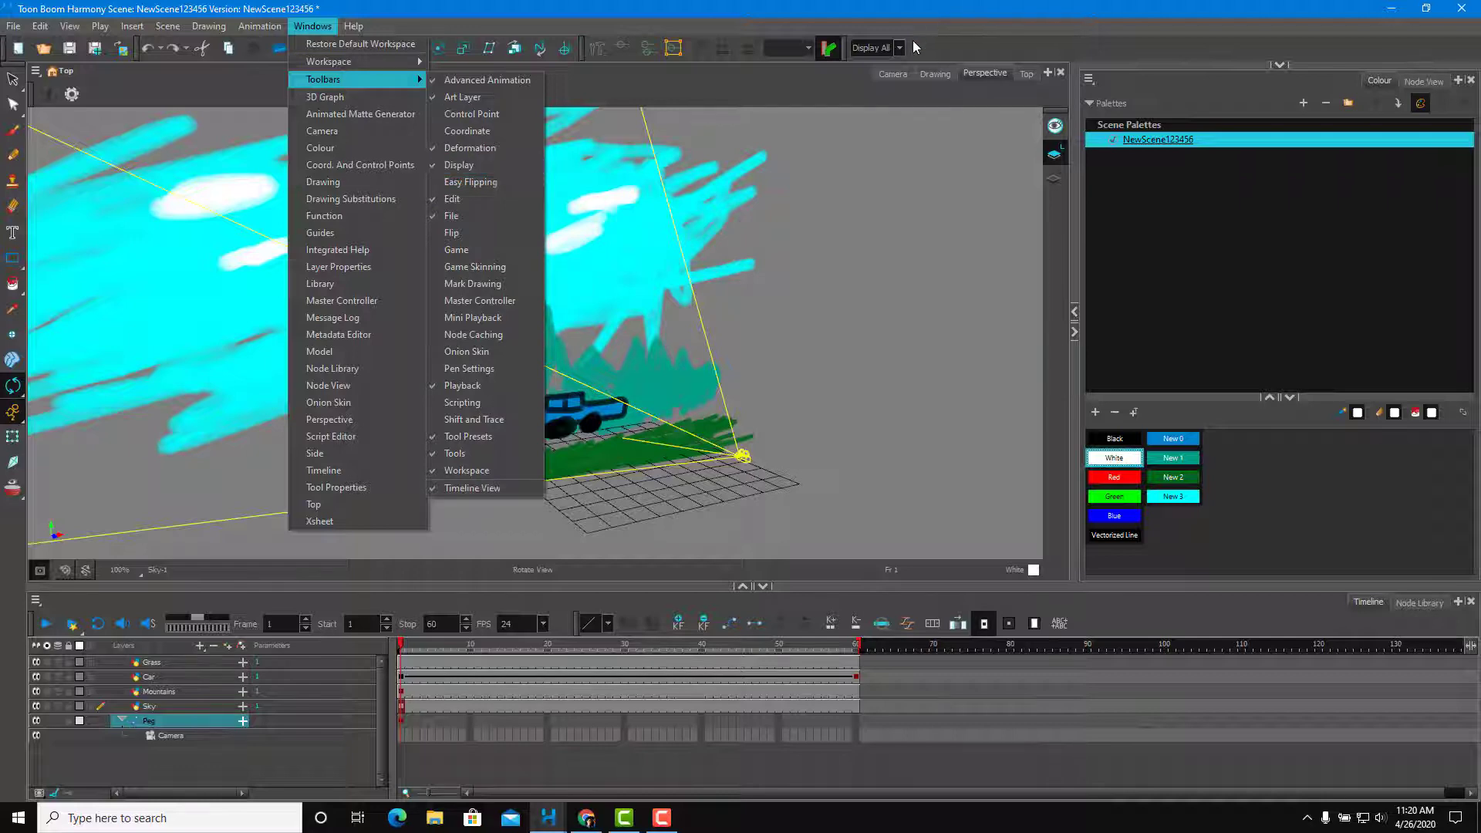
{"action": "left_click", "coordinate": [897, 47]}
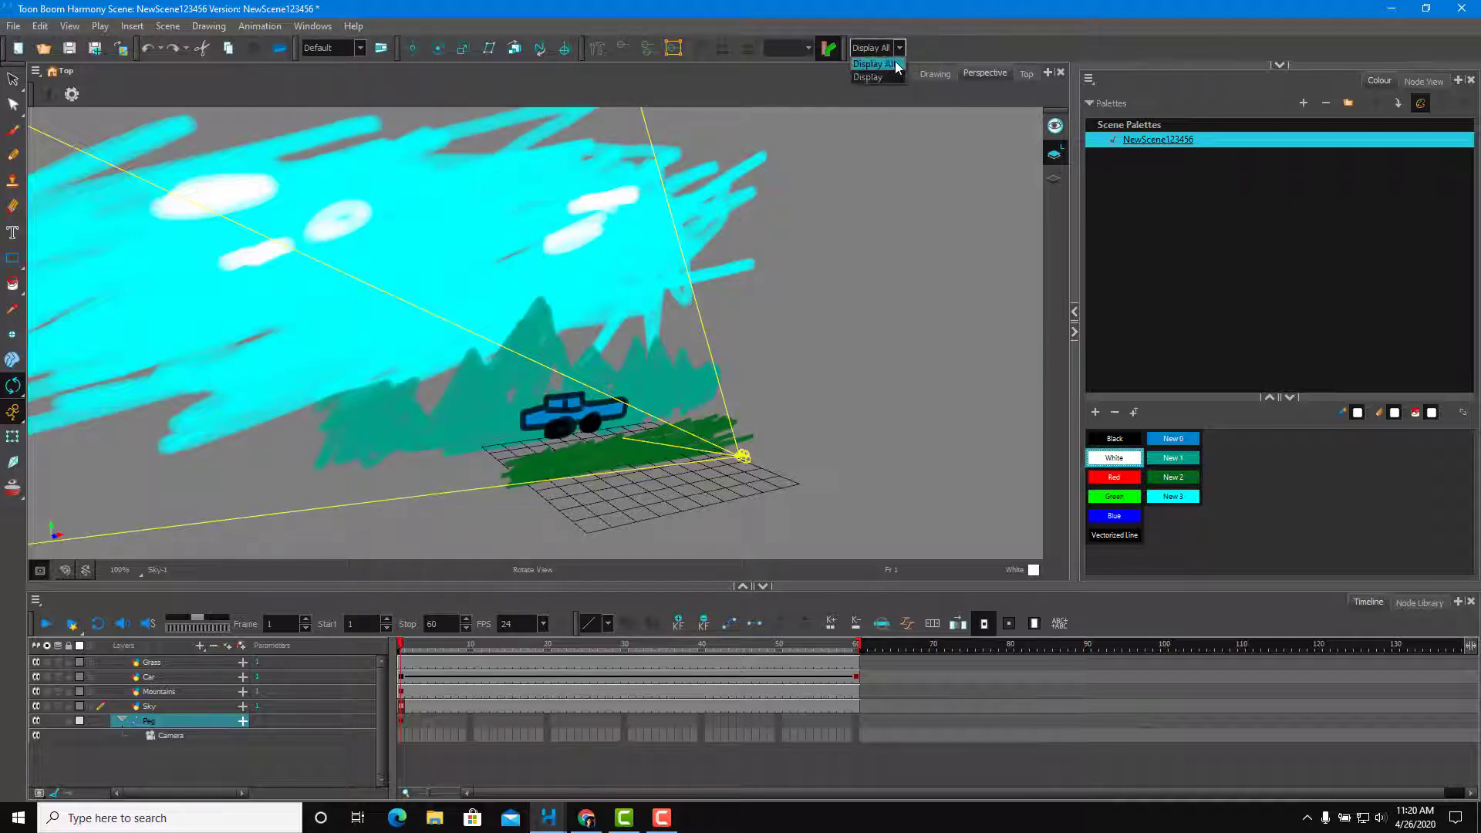
{"action": "left_click", "coordinate": [870, 63]}
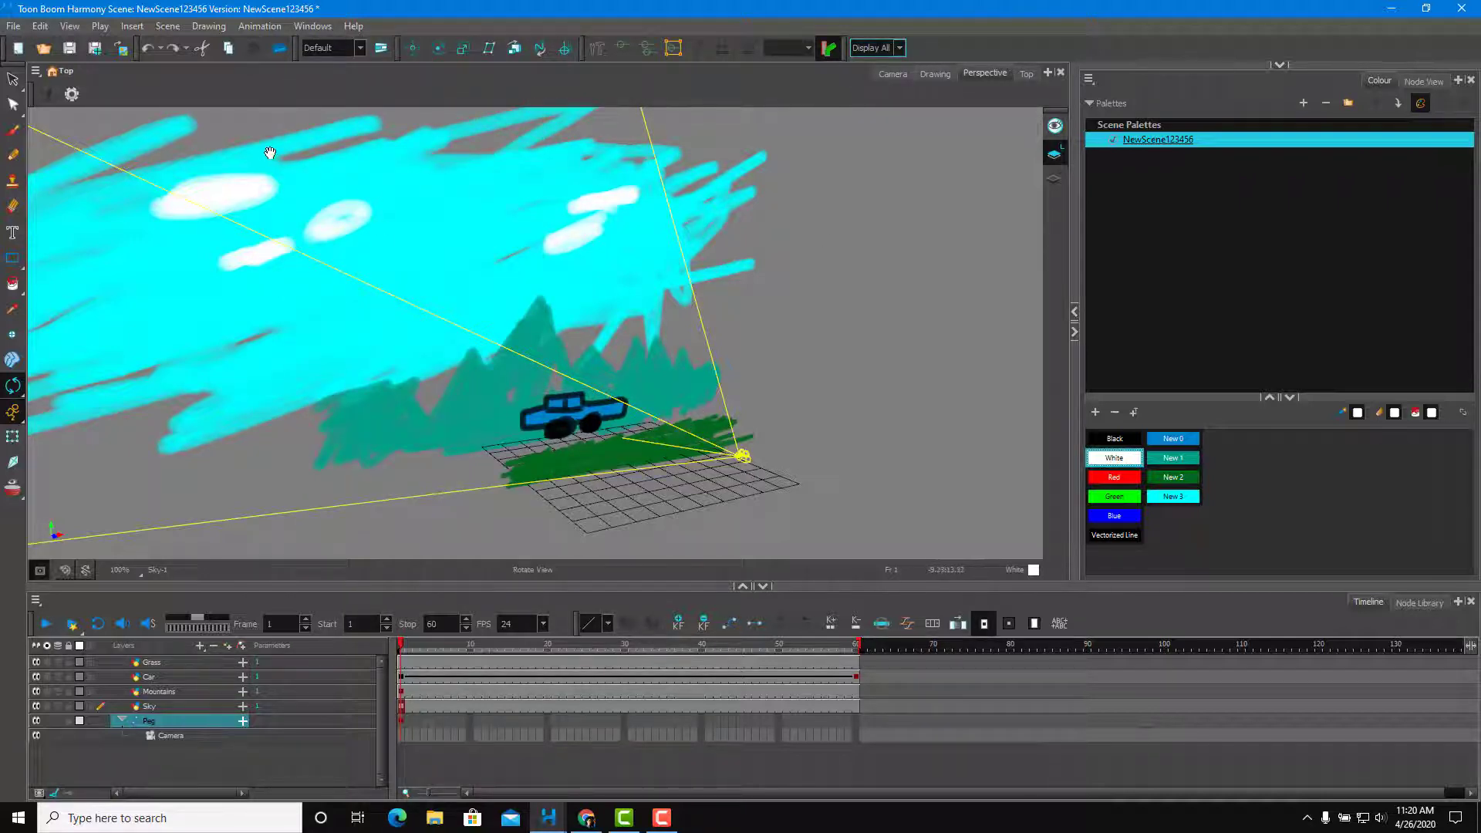
{"action": "mouse_move", "coordinate": [913, 130]}
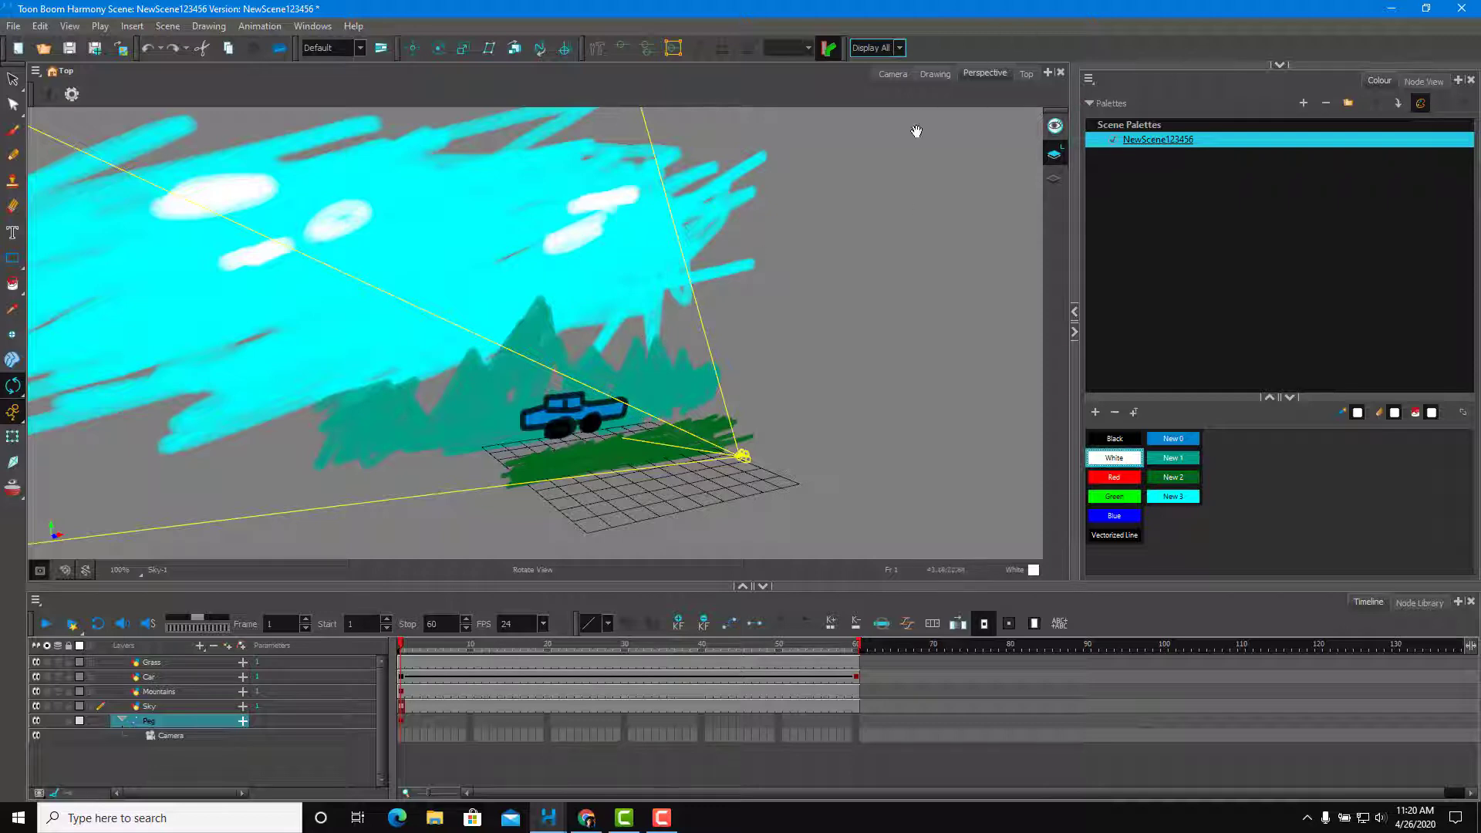
{"action": "mouse_move", "coordinate": [867, 668]}
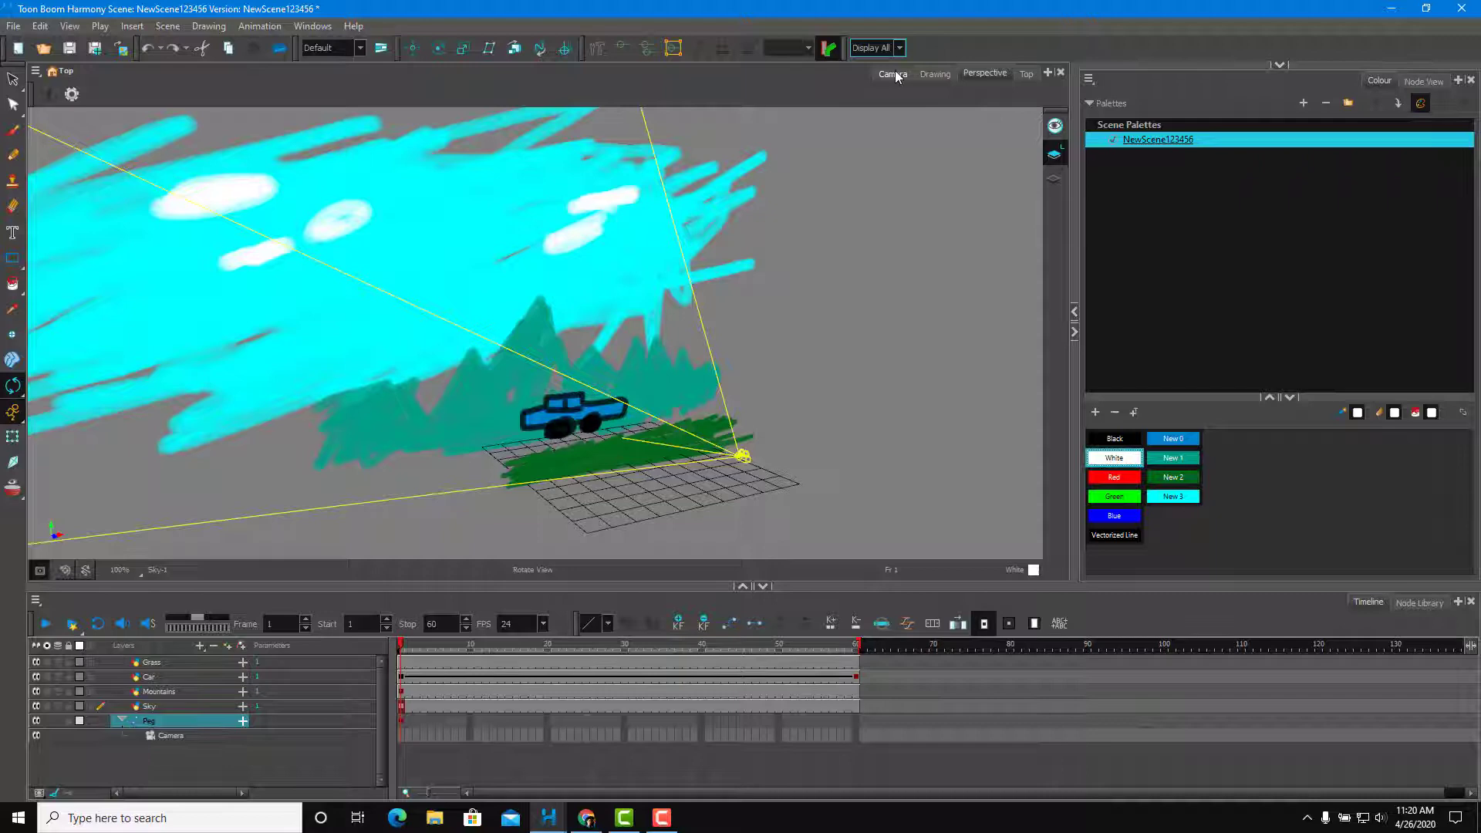
Preview the shot in Camera view at frame 55 and frame 1, then collapse the Peg
{"action": "left_click", "coordinate": [892, 74]}
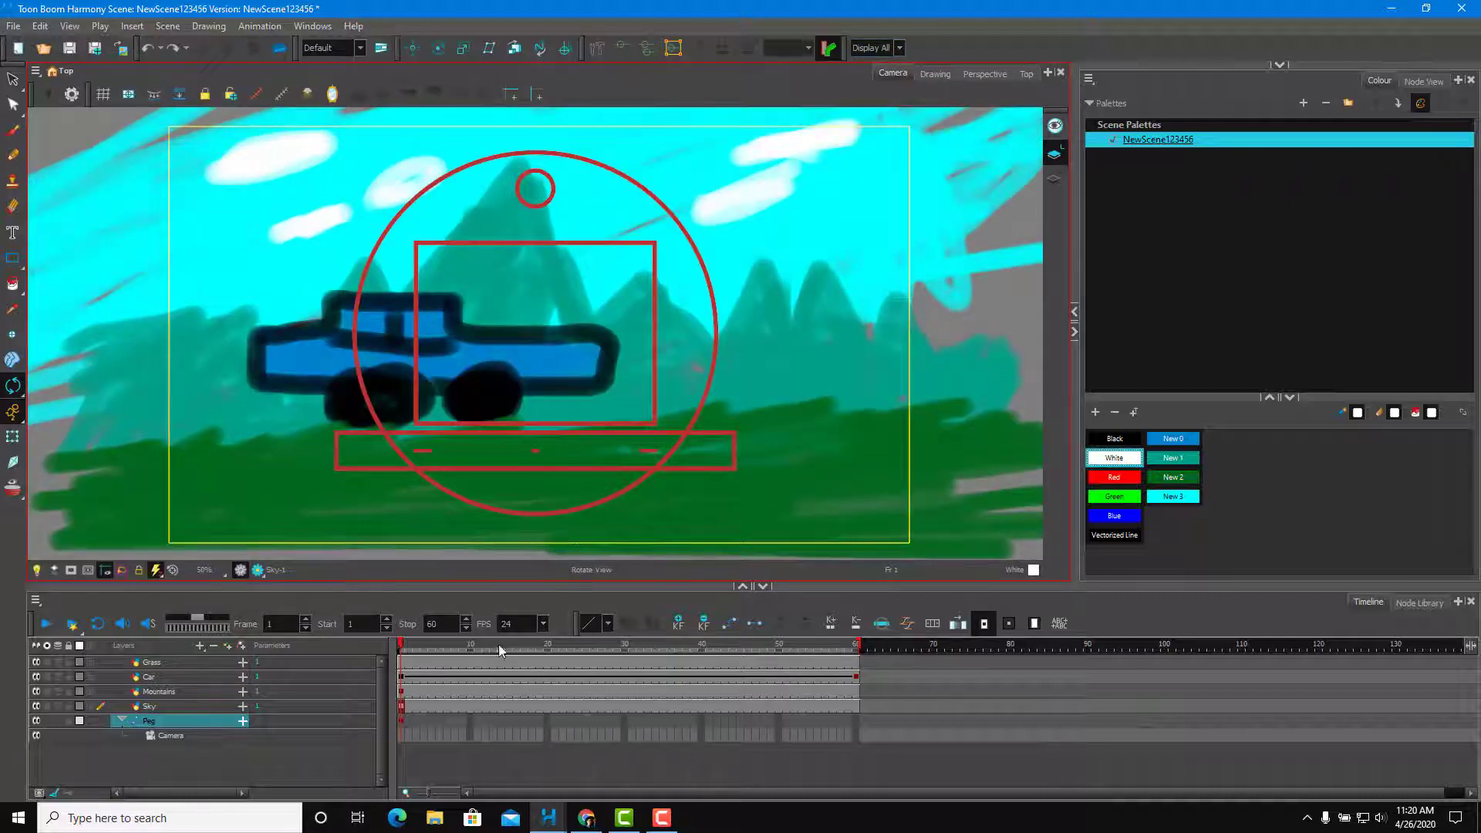
{"action": "left_click", "coordinate": [824, 644]}
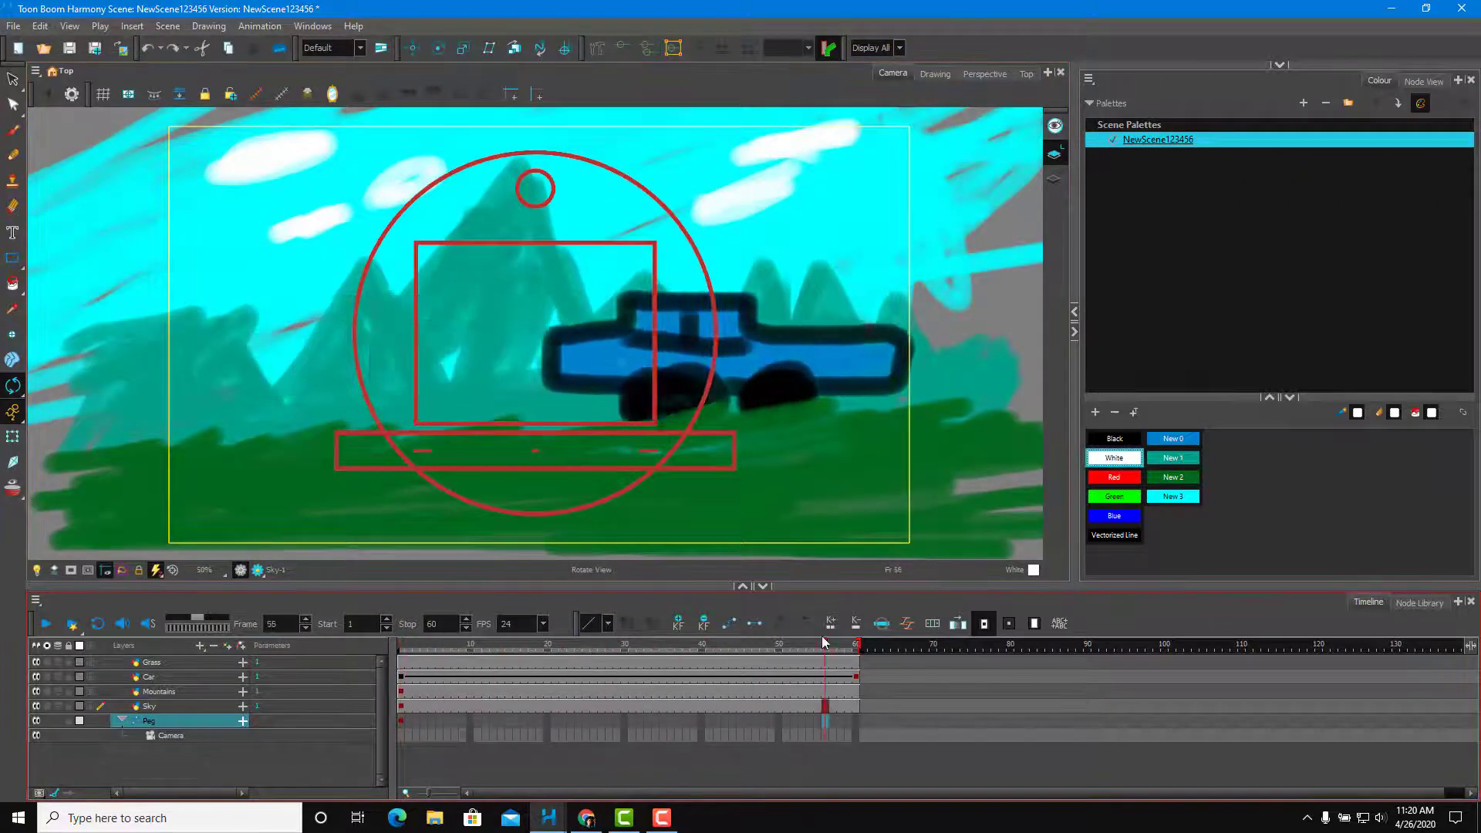
{"action": "left_click", "coordinate": [399, 645]}
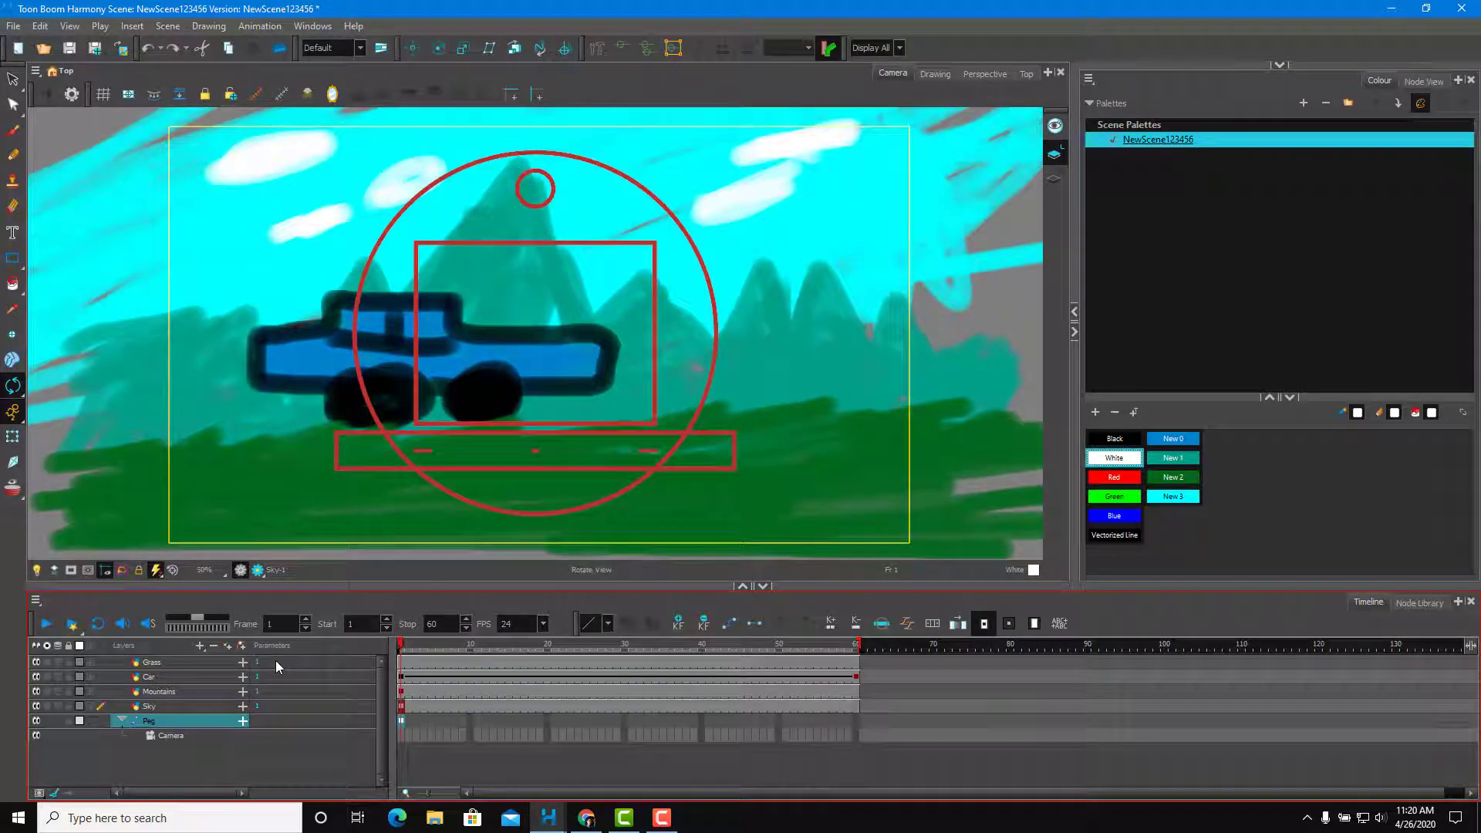
{"action": "left_click", "coordinate": [148, 721]}
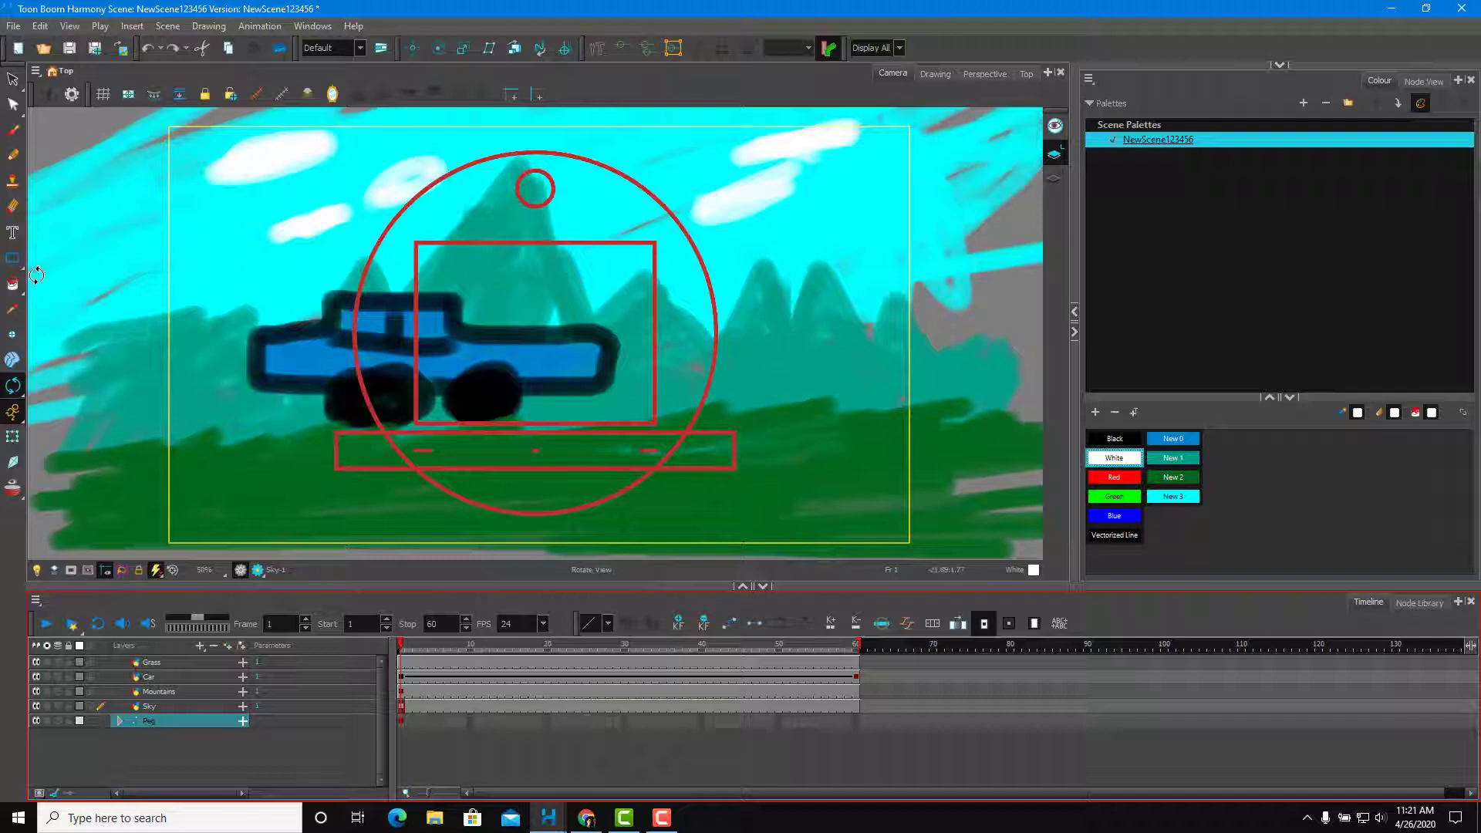
Move the camera peg with the Translate tool and add a Perspective view beside Top
{"action": "left_click", "coordinate": [411, 47]}
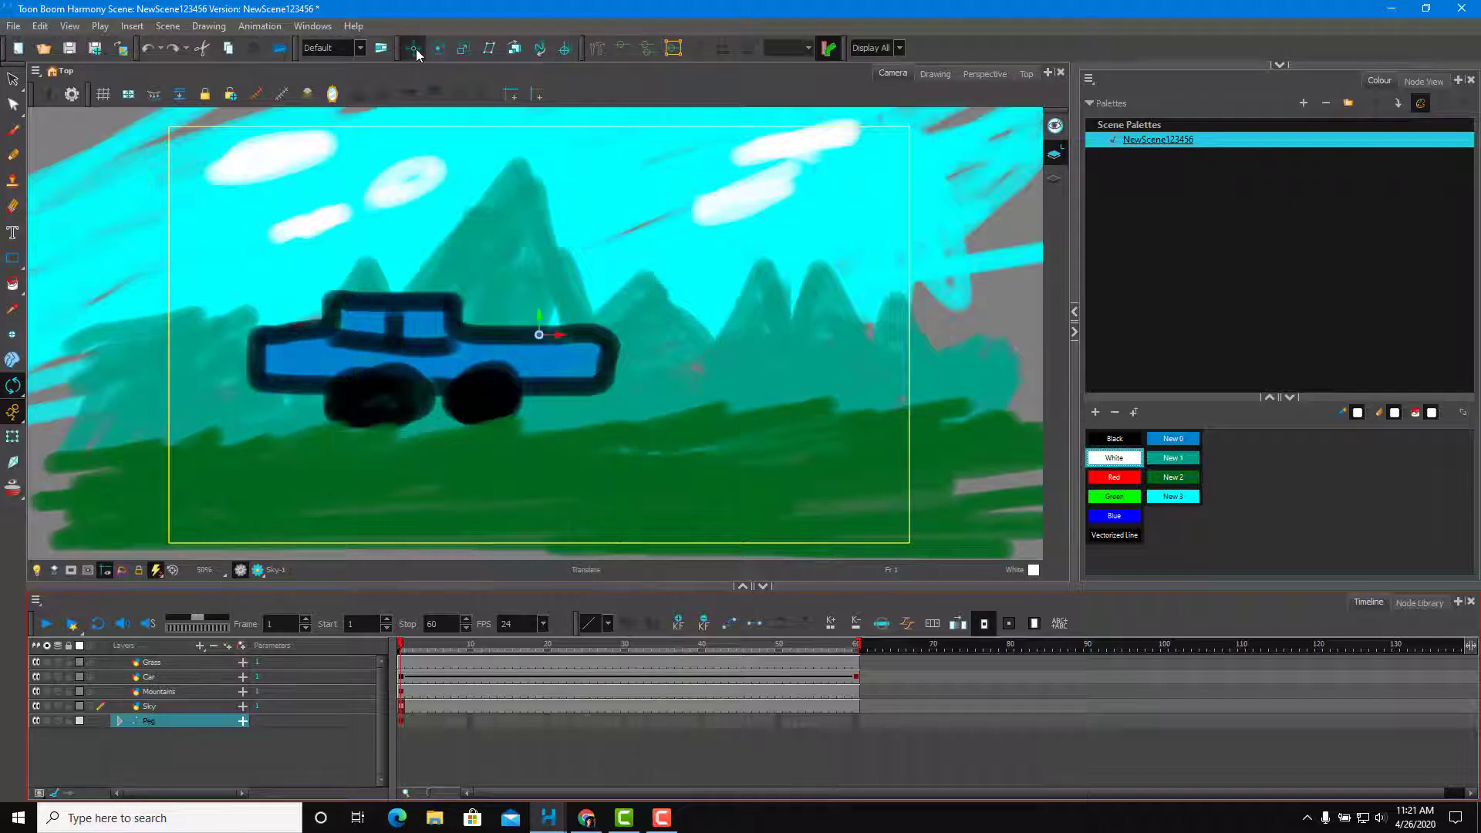
{"action": "left_click", "coordinate": [411, 47]}
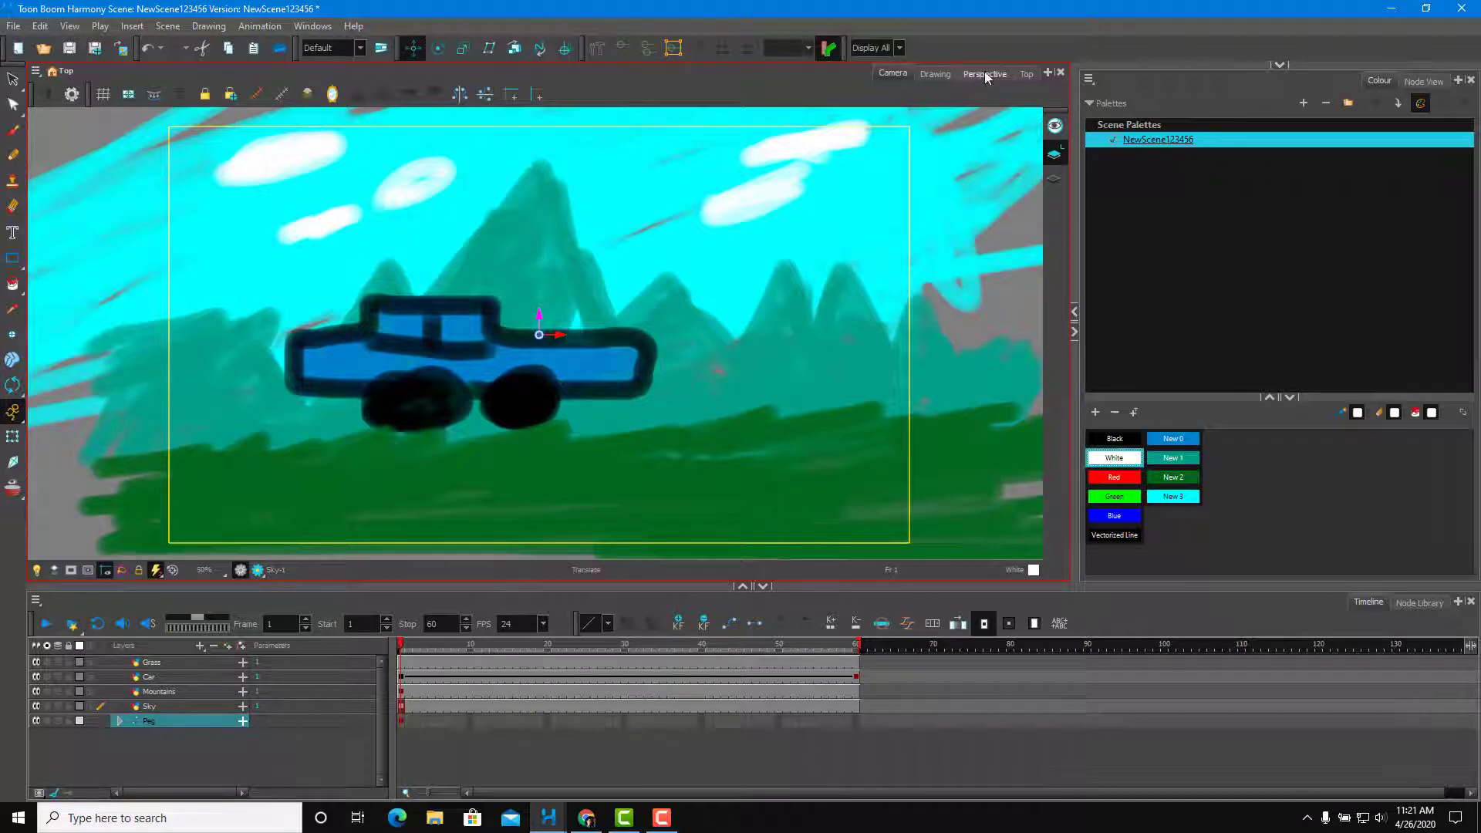
{"action": "left_click", "coordinate": [984, 74]}
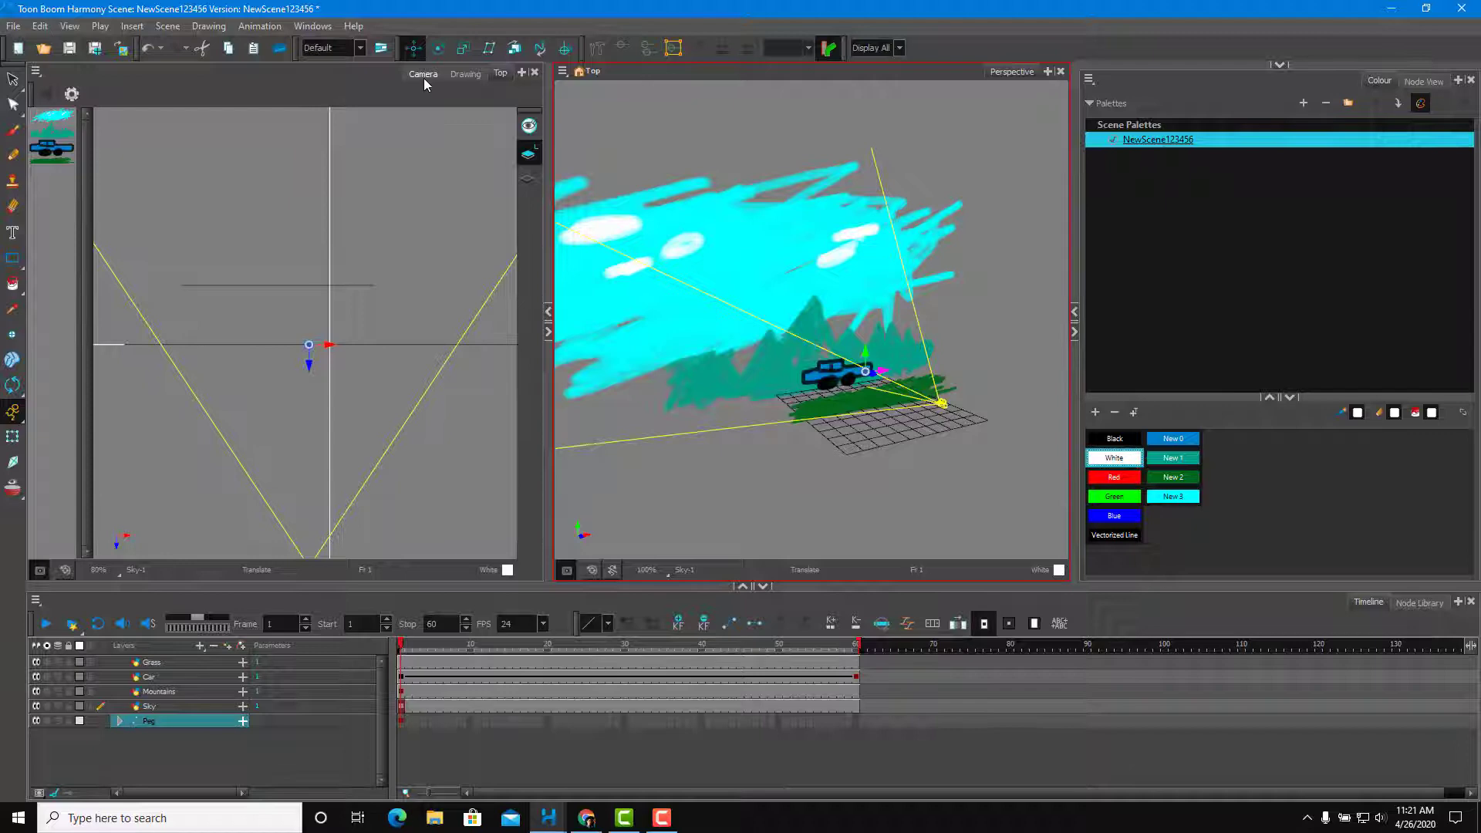
In Camera view, keyframe the peg at frame 58 with the camera shifted toward the car's front
{"action": "left_click", "coordinate": [423, 74]}
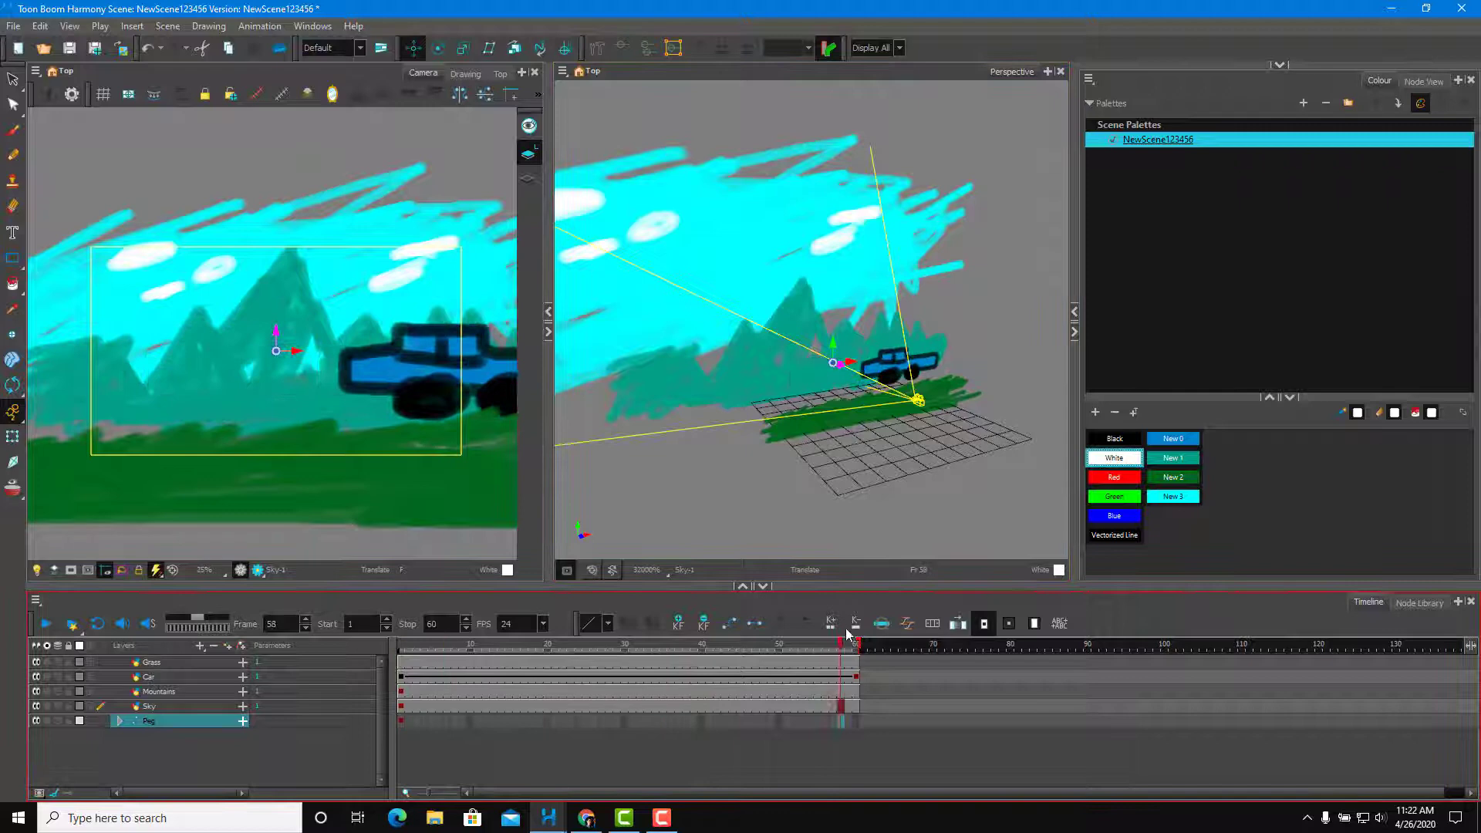
{"action": "left_click", "coordinate": [855, 645]}
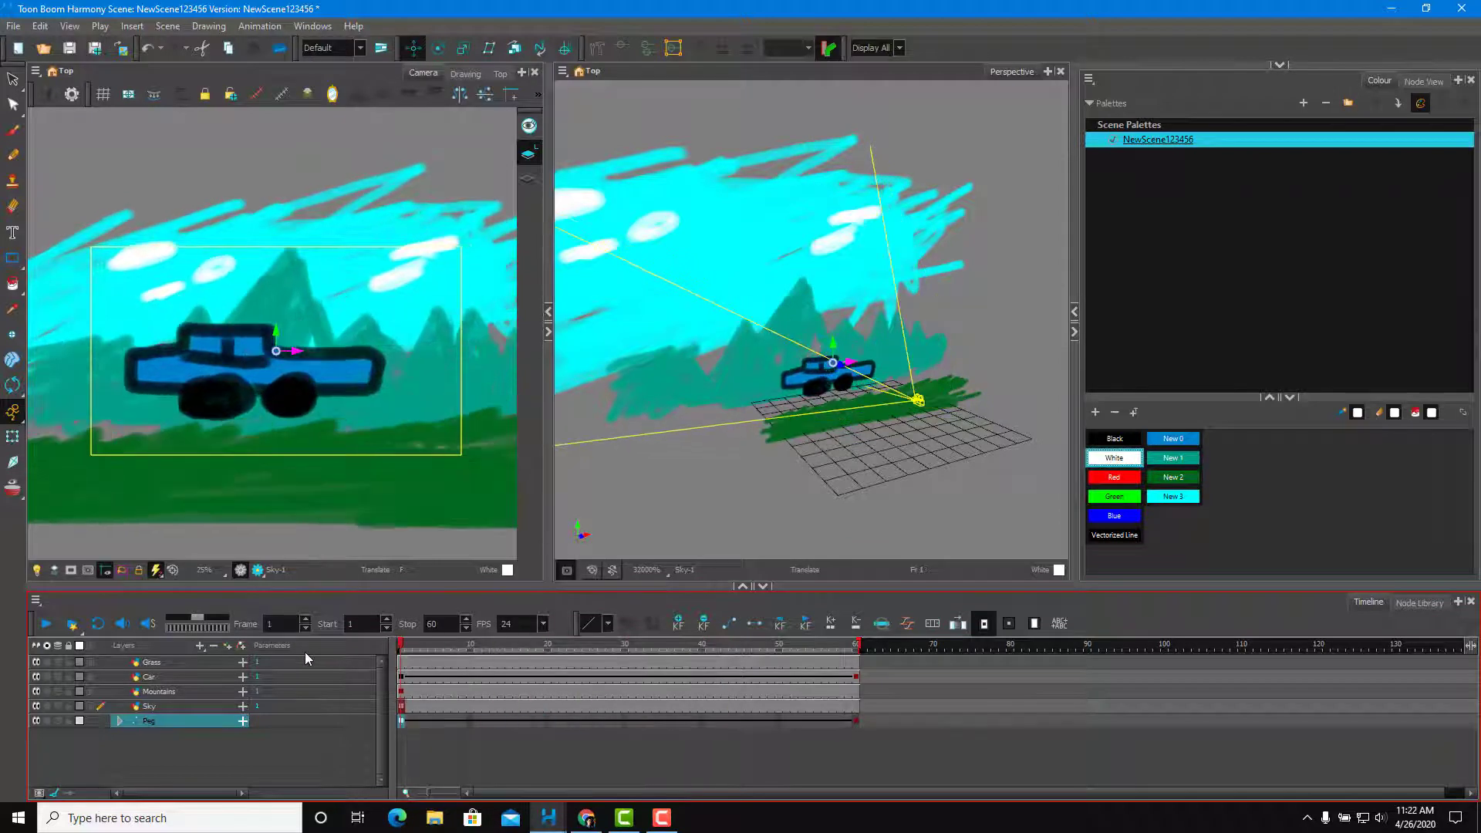
Rotate the camera peg and set tilt keyframes at frames 49, 8 and 26
{"action": "left_click", "coordinate": [769, 644]}
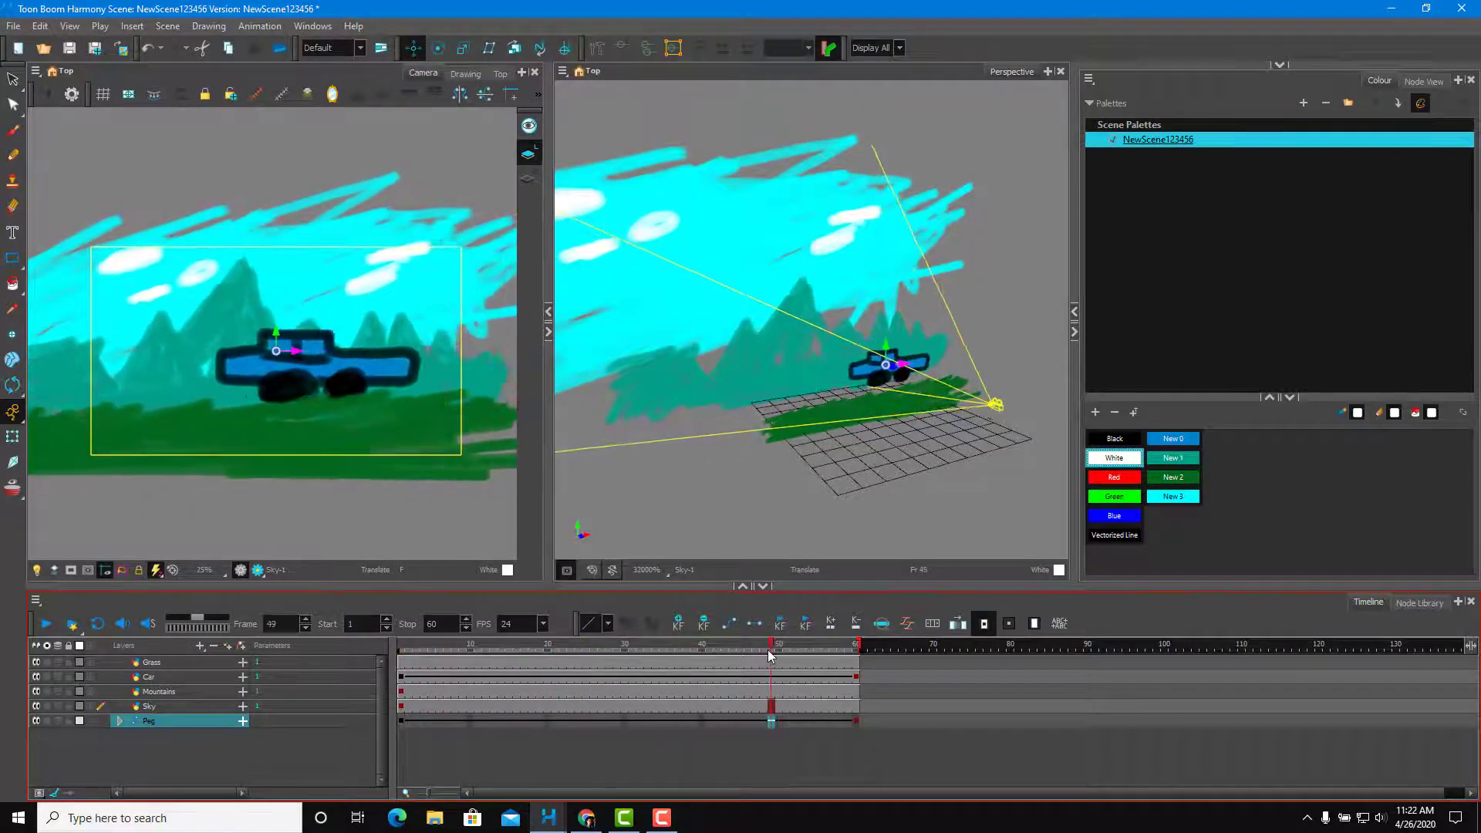
{"action": "left_click", "coordinate": [508, 644]}
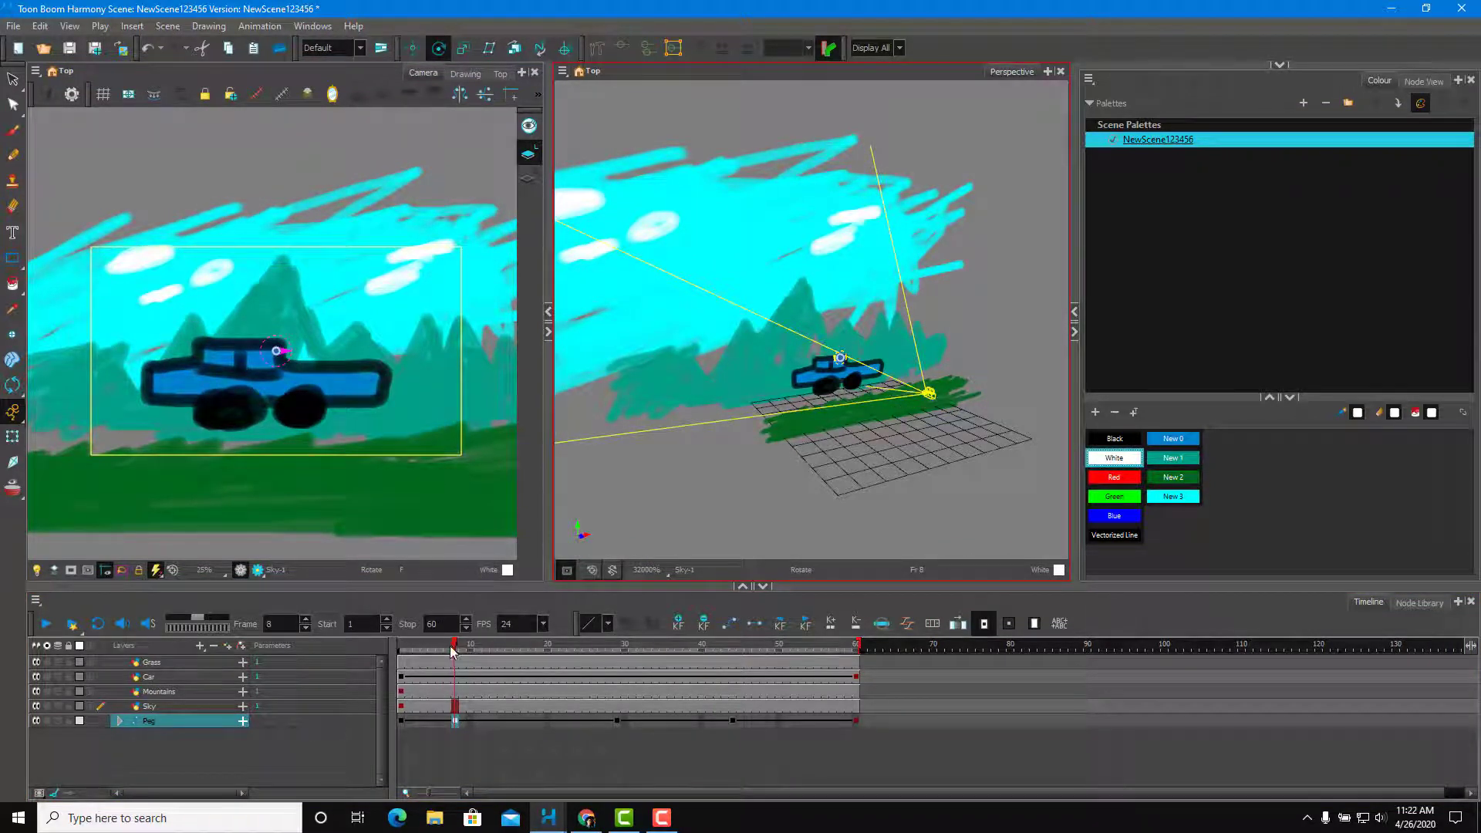
{"action": "left_click", "coordinate": [401, 649]}
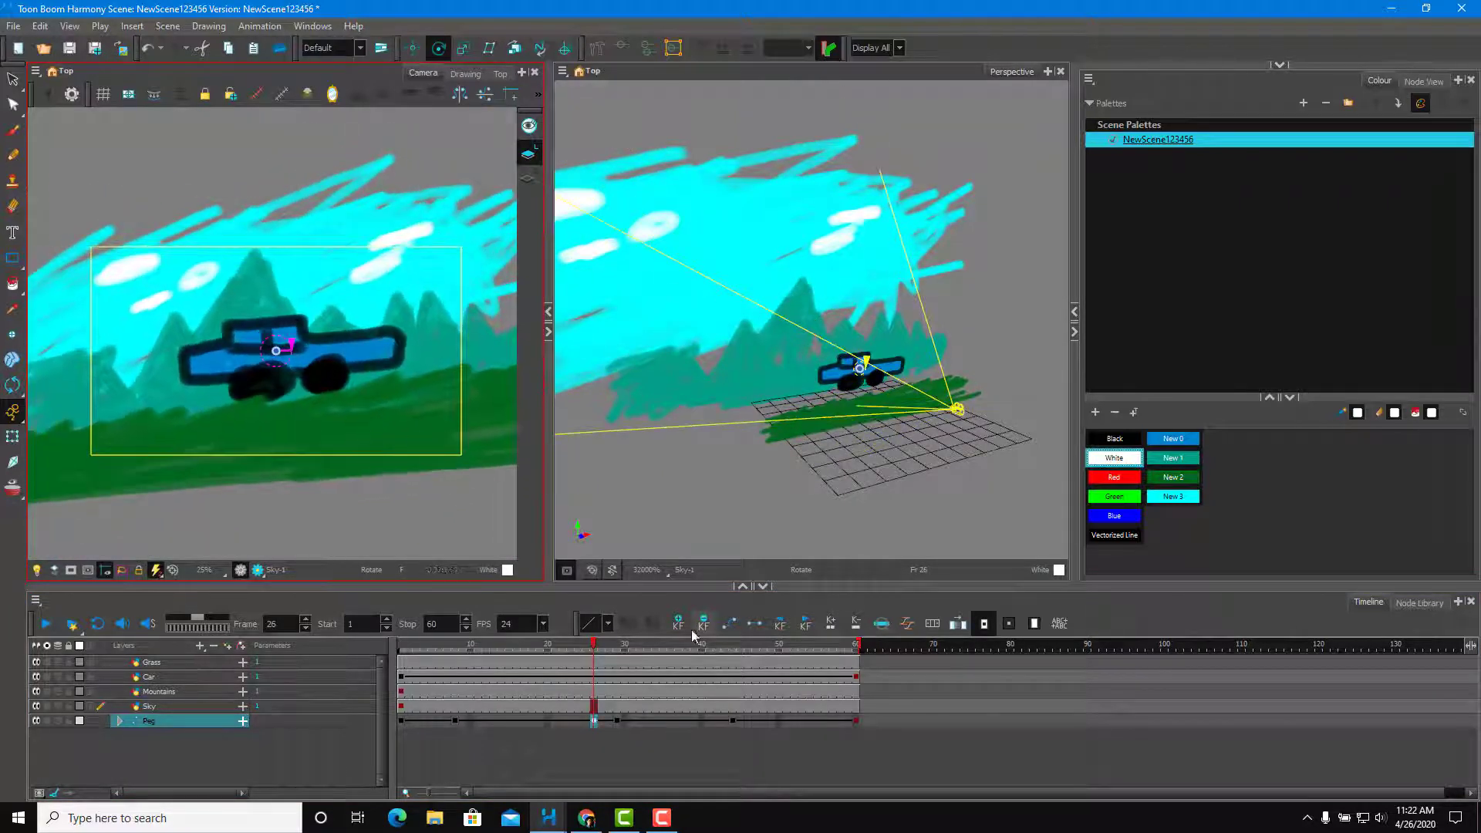
{"action": "left_click", "coordinate": [756, 644]}
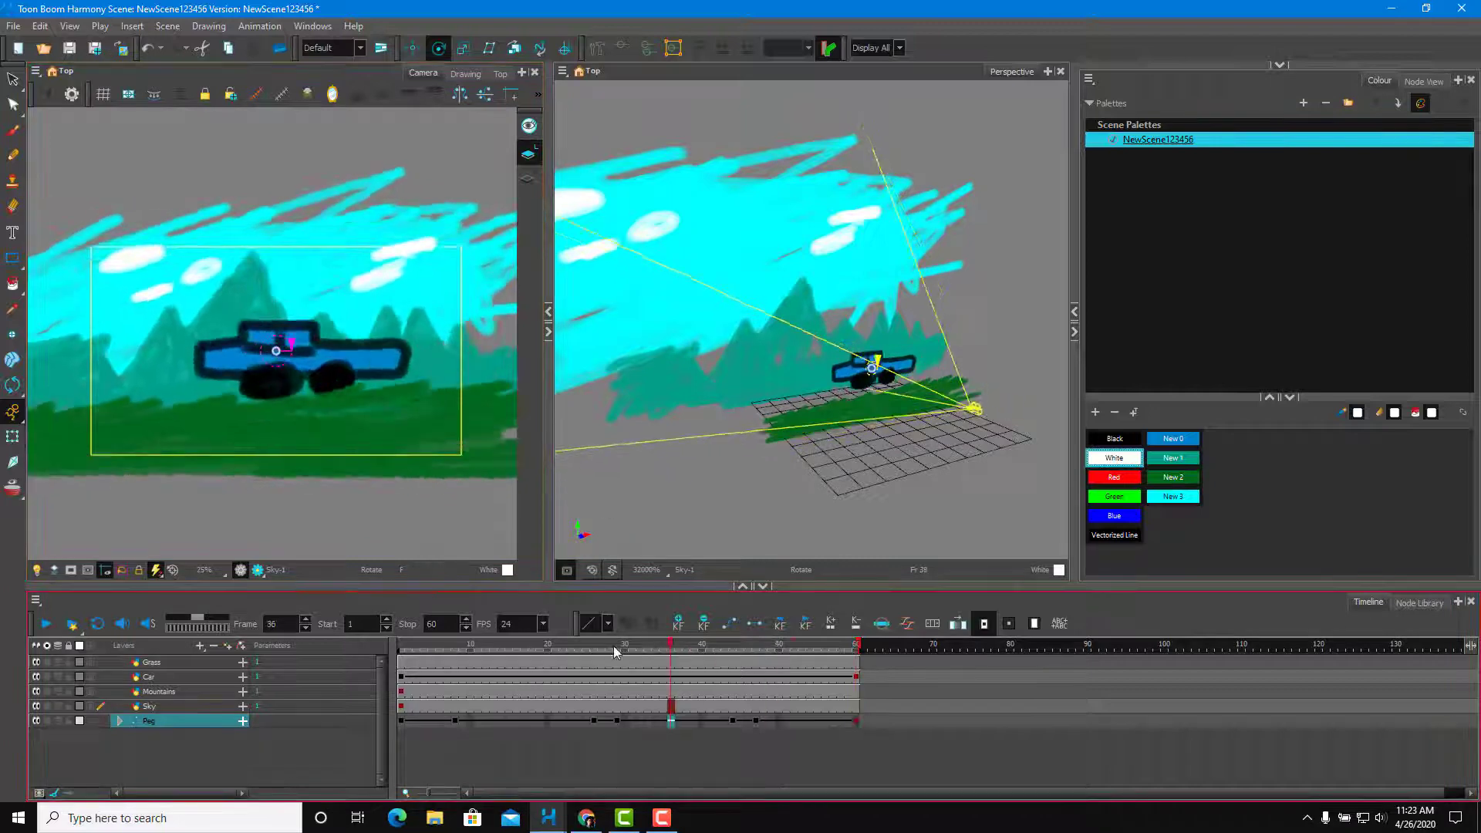
Play the tilting camera animation and stop it
{"action": "left_click", "coordinate": [44, 623]}
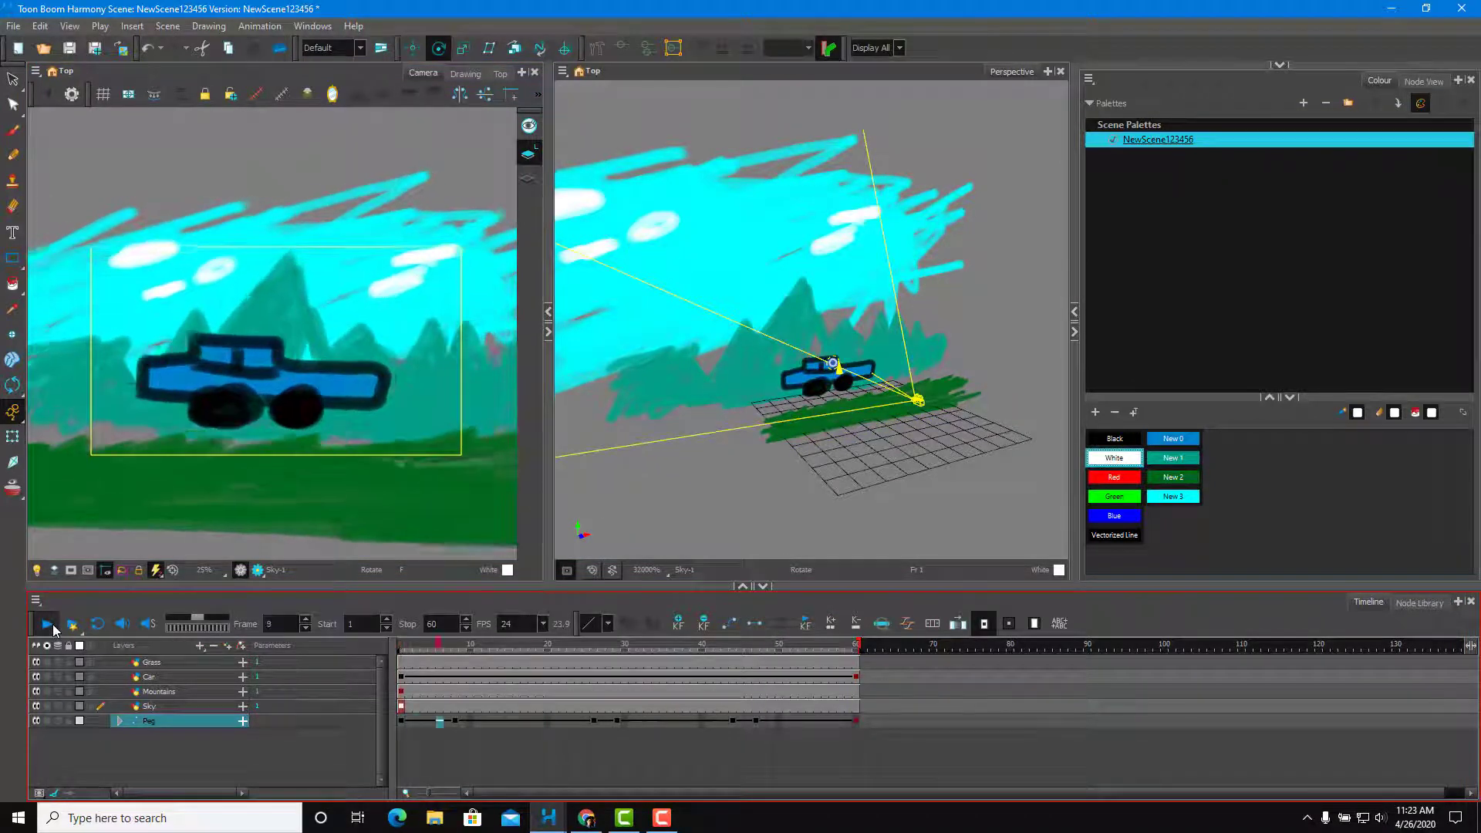
{"action": "left_click", "coordinate": [45, 623]}
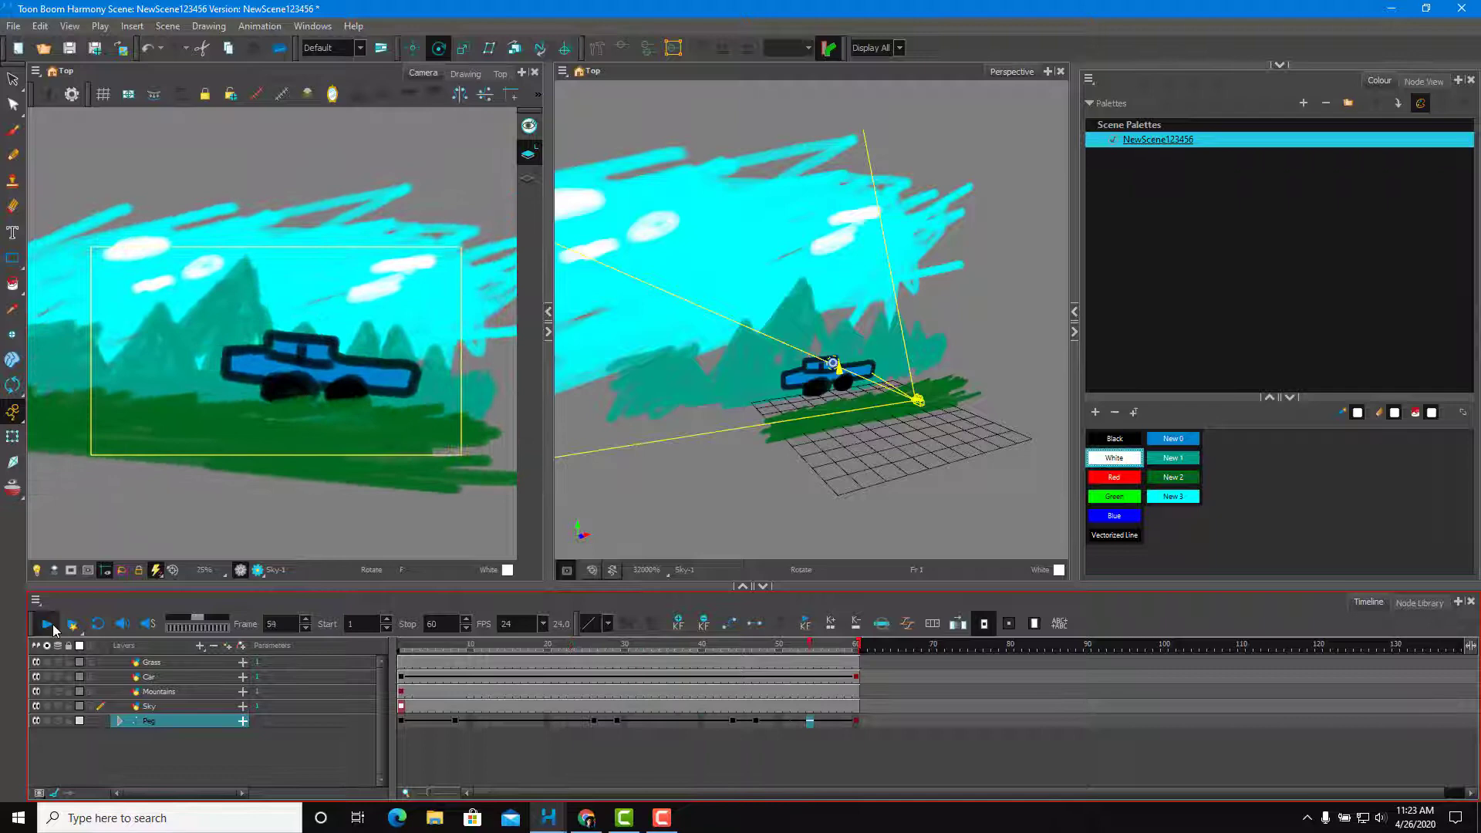
{"action": "left_click", "coordinate": [46, 623]}
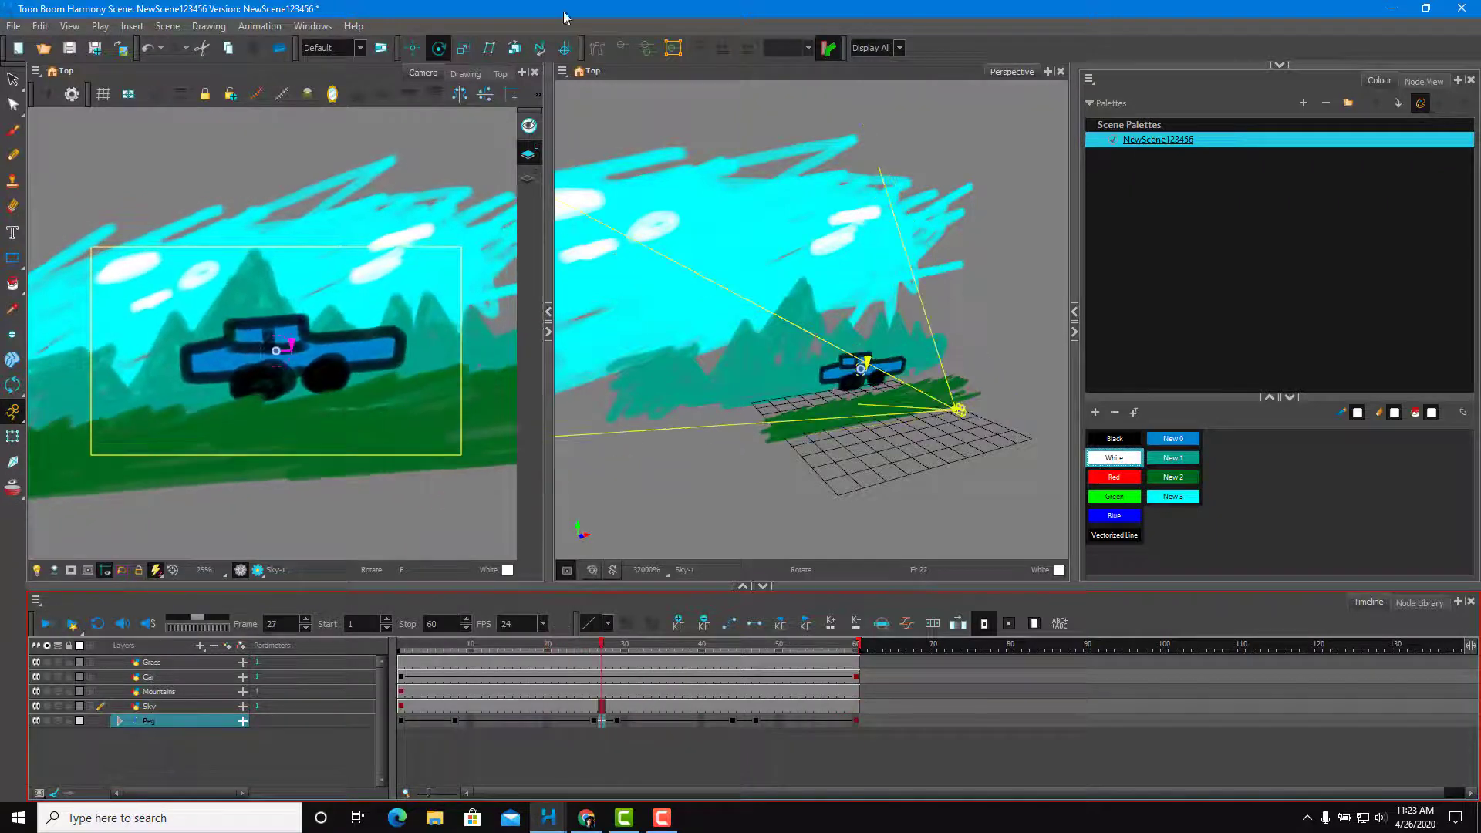
Close Perspective so Camera view fills the workspace, and play from frame 1
{"action": "left_click", "coordinate": [1060, 71]}
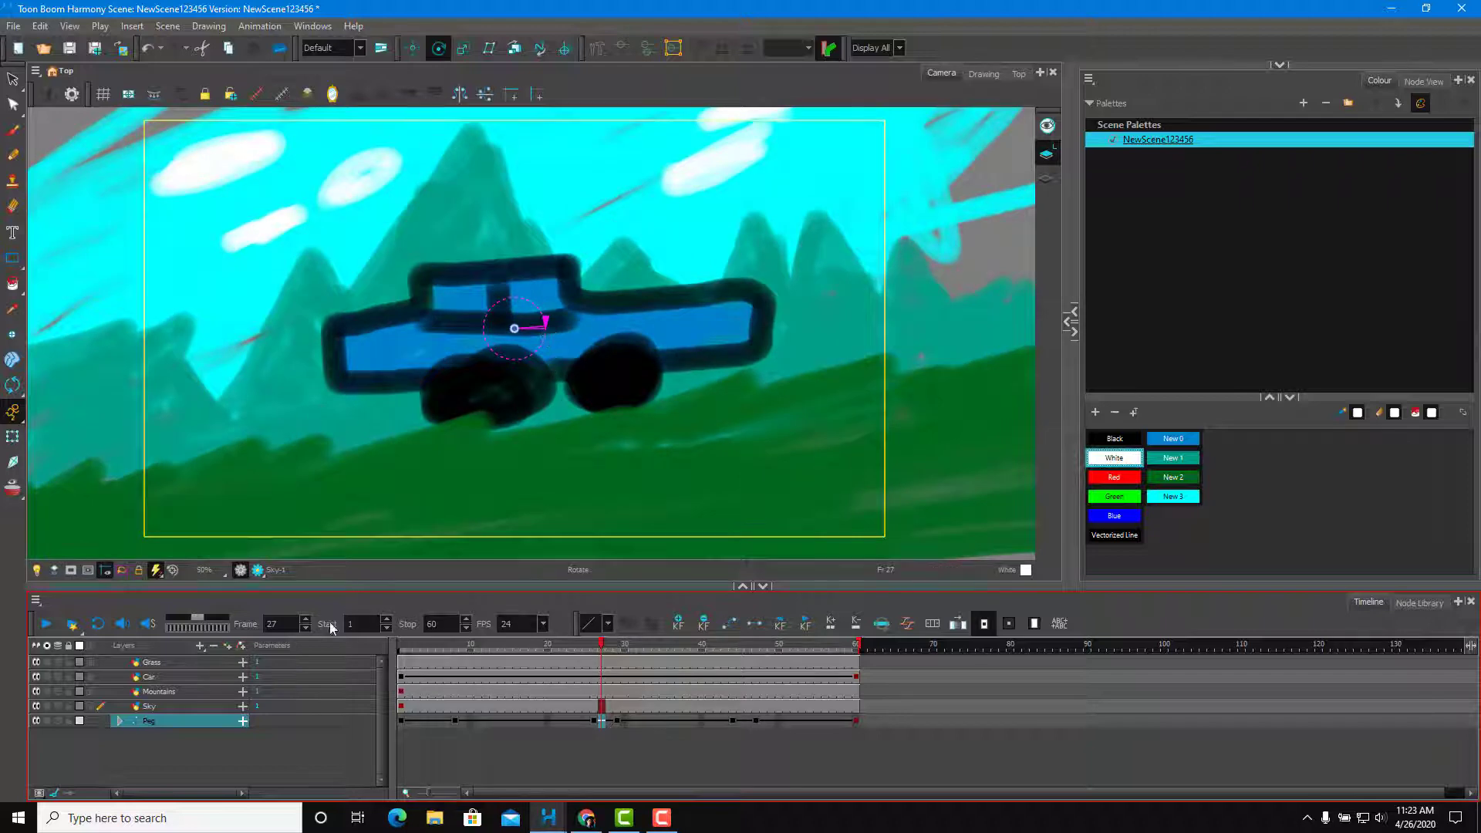
{"action": "left_click", "coordinate": [46, 623]}
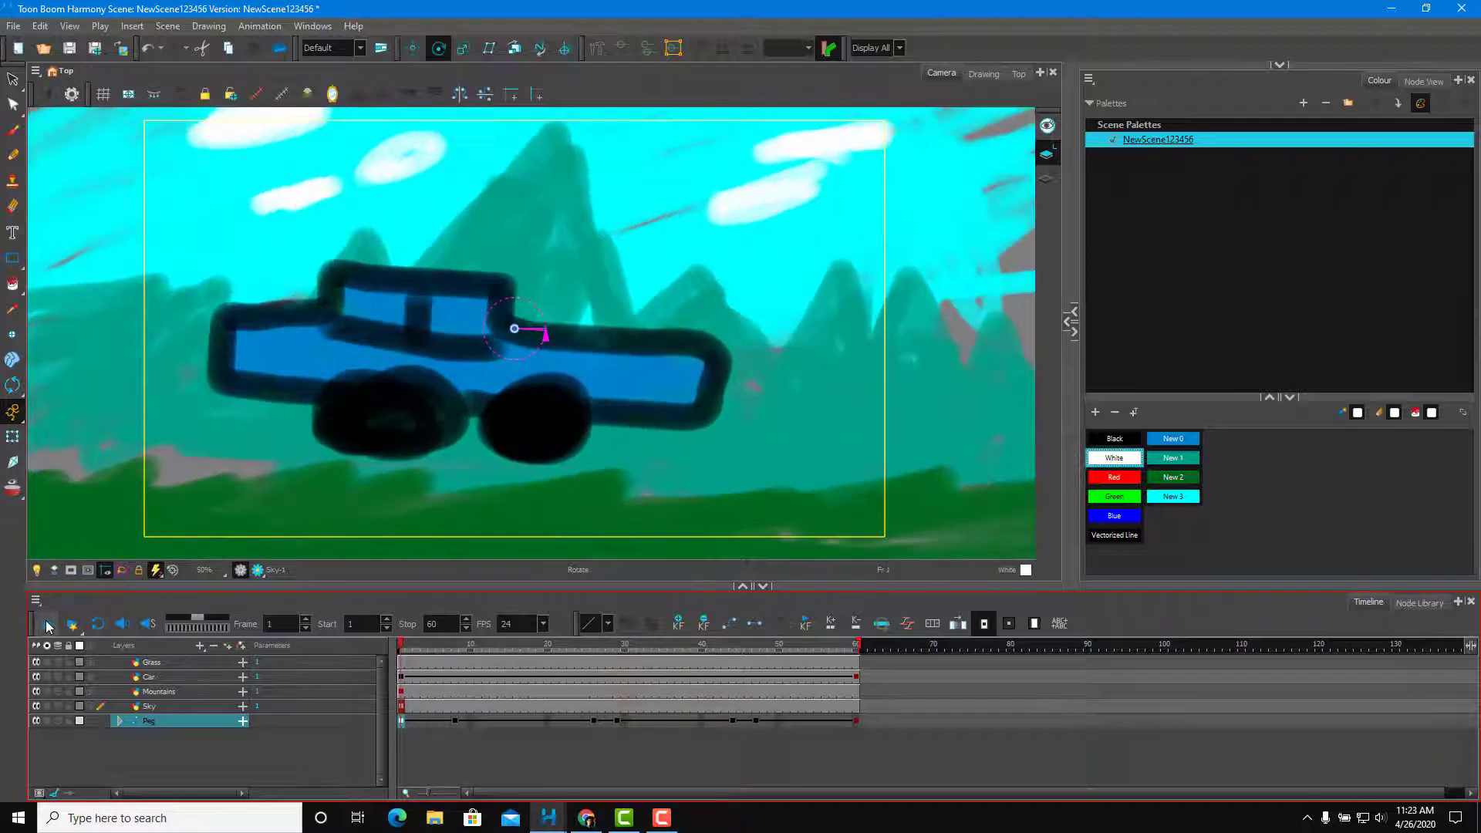
{"action": "left_click", "coordinate": [44, 623]}
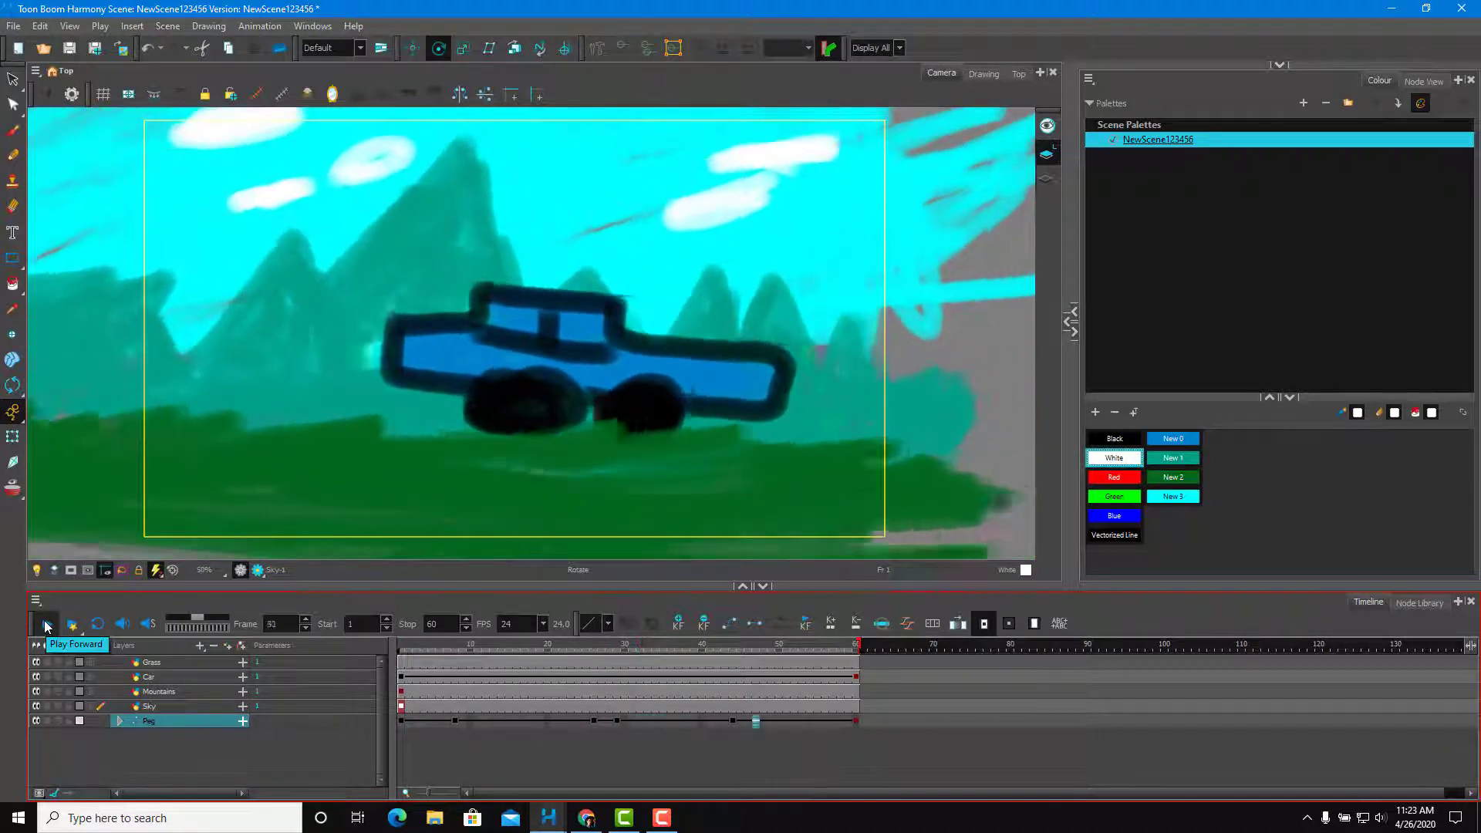
{"action": "left_click", "coordinate": [45, 624]}
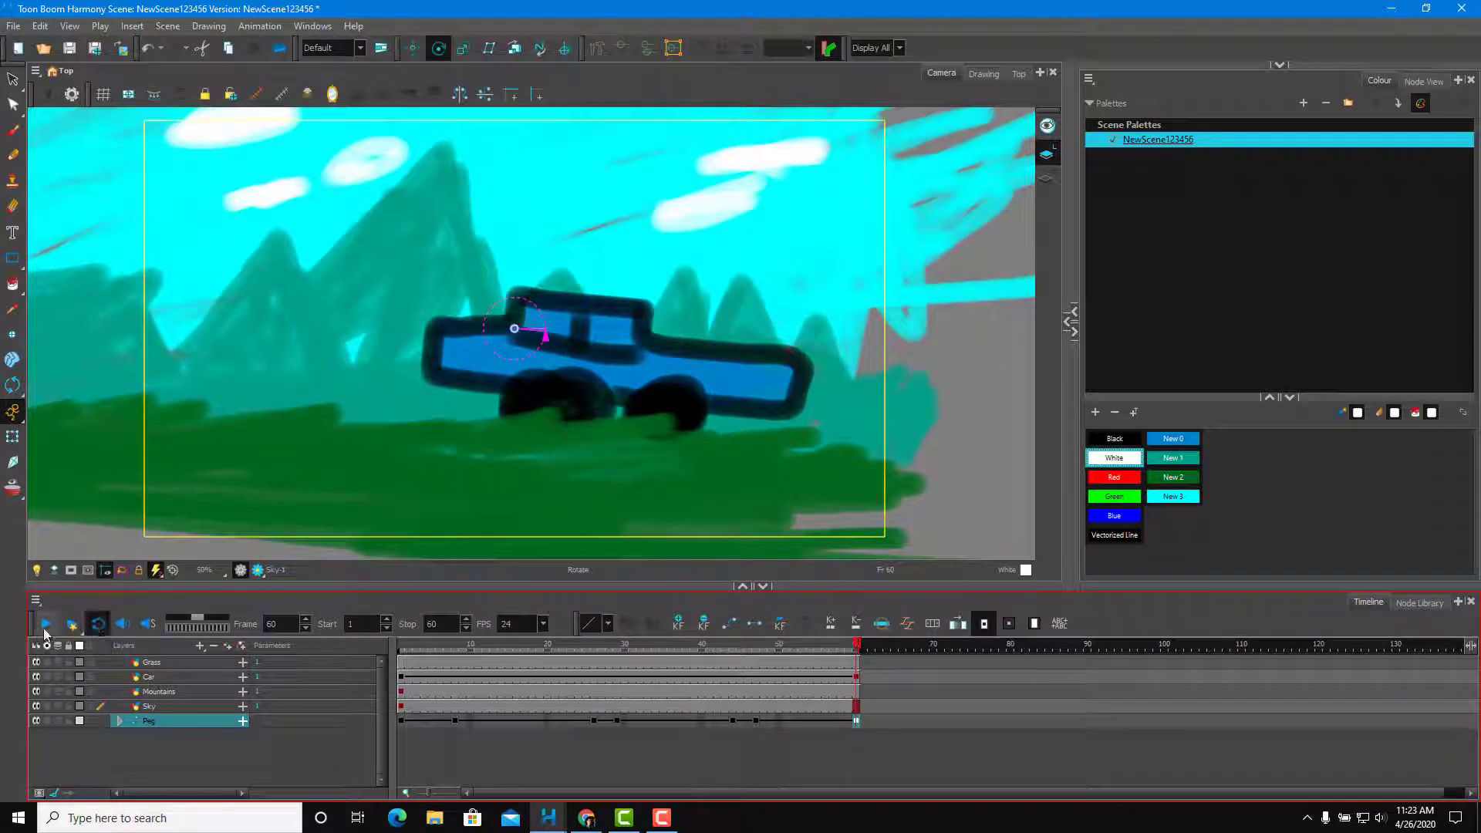
Enable Loop and replay the tilting, panning camera animation continuously
{"action": "left_click", "coordinate": [43, 623]}
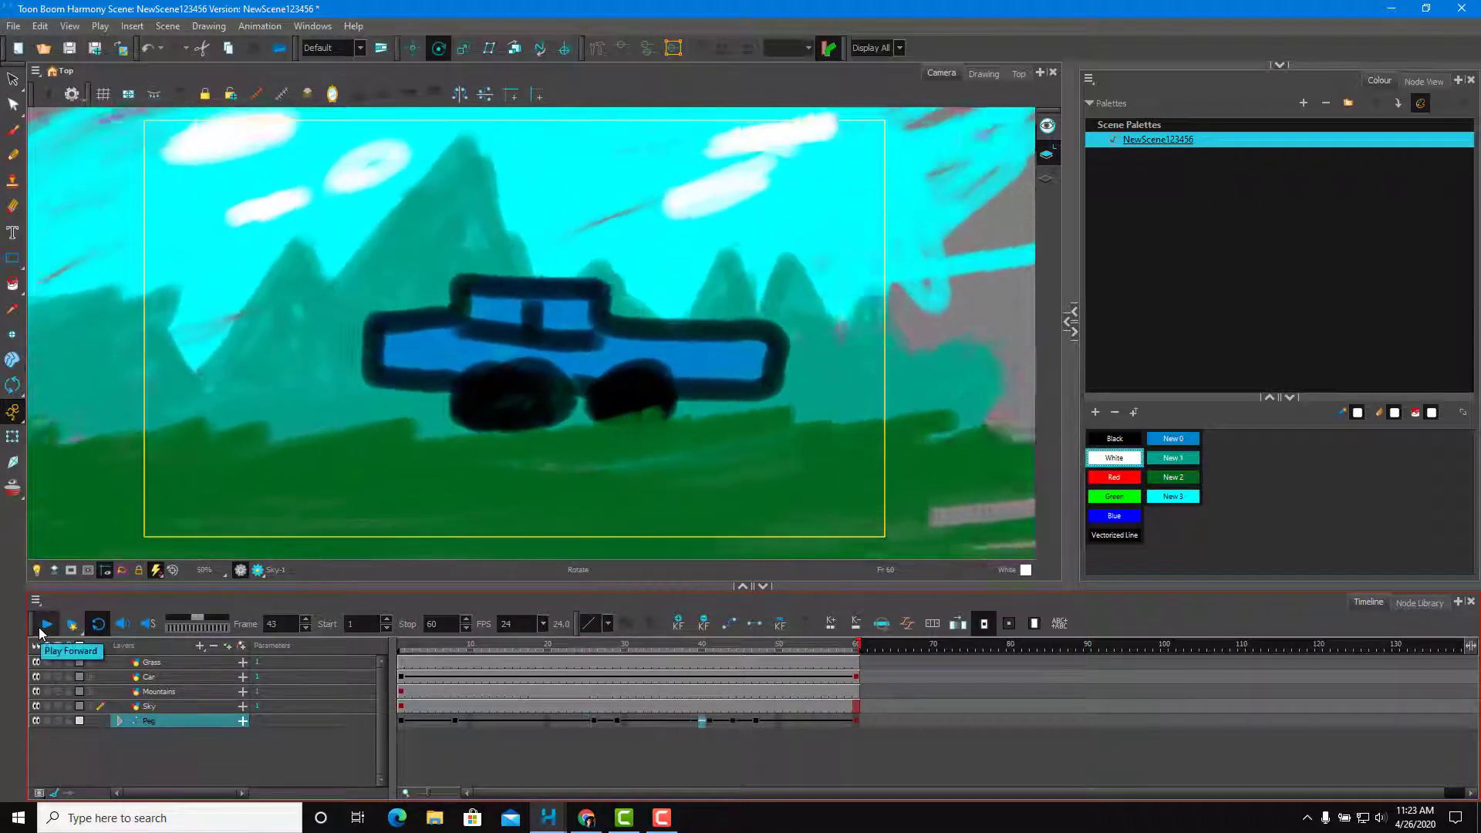
{"action": "left_click", "coordinate": [44, 623]}
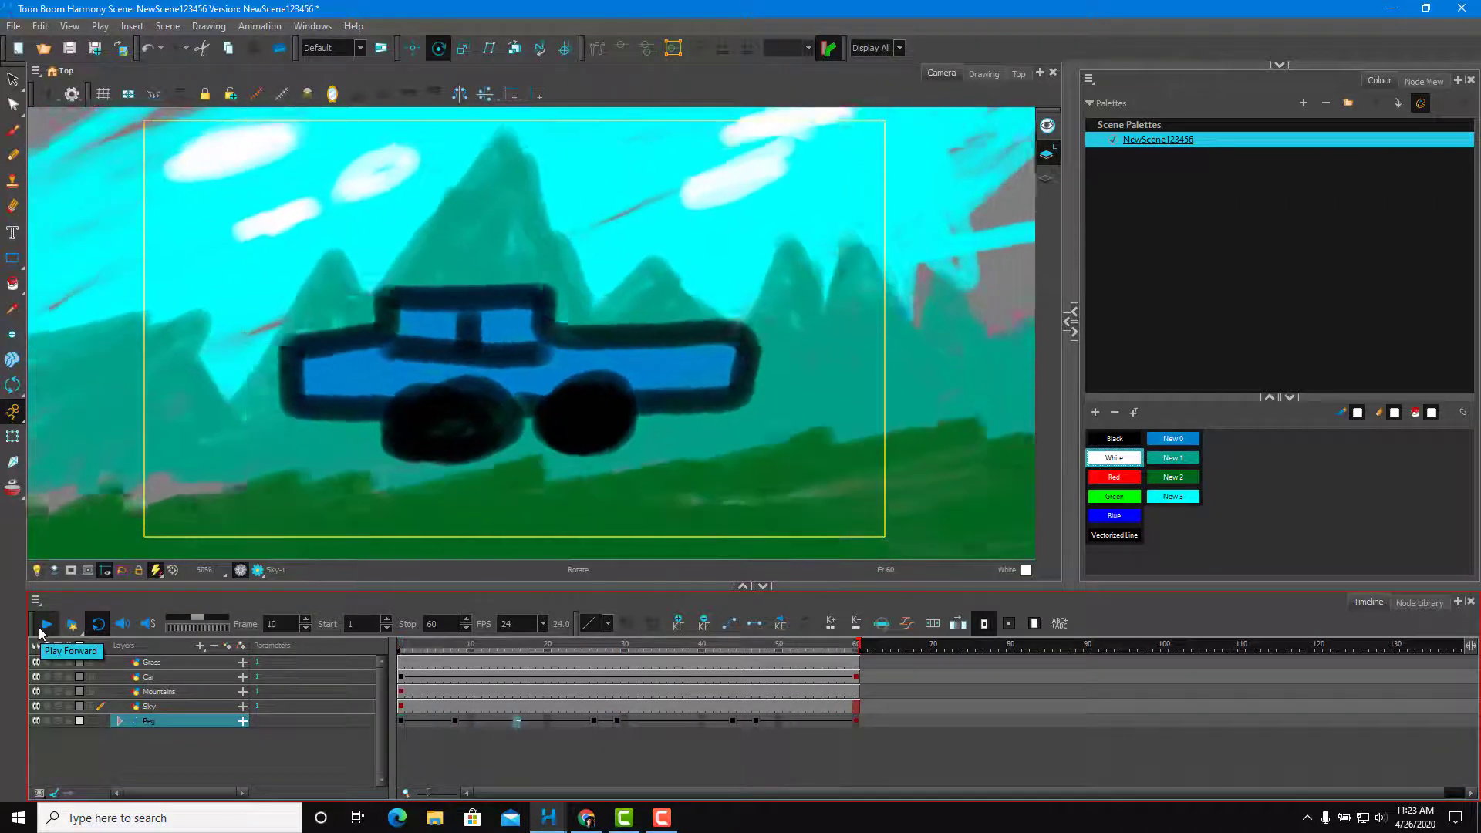
{"action": "left_click", "coordinate": [45, 625]}
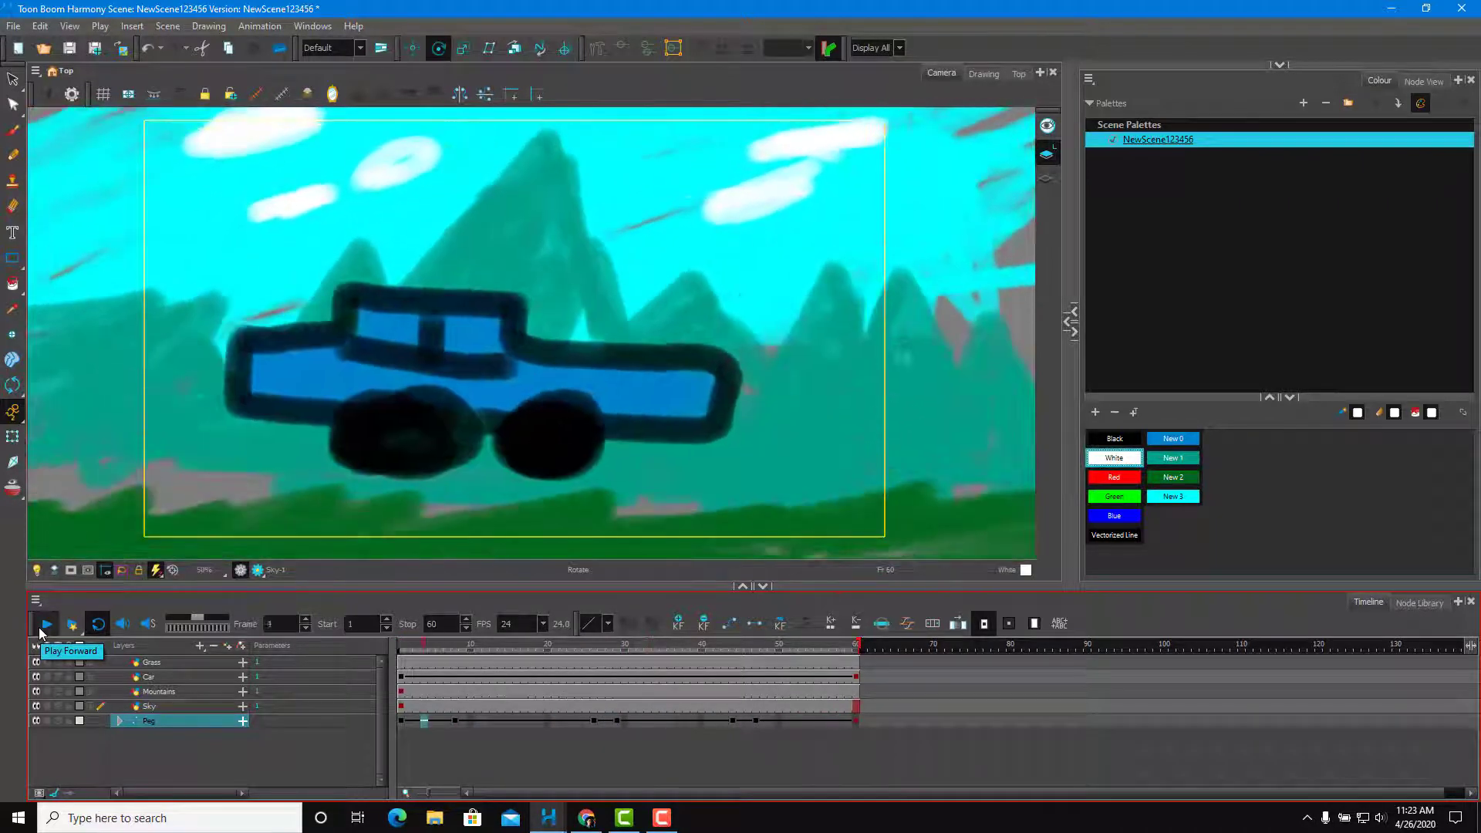
{"action": "left_click", "coordinate": [46, 623]}
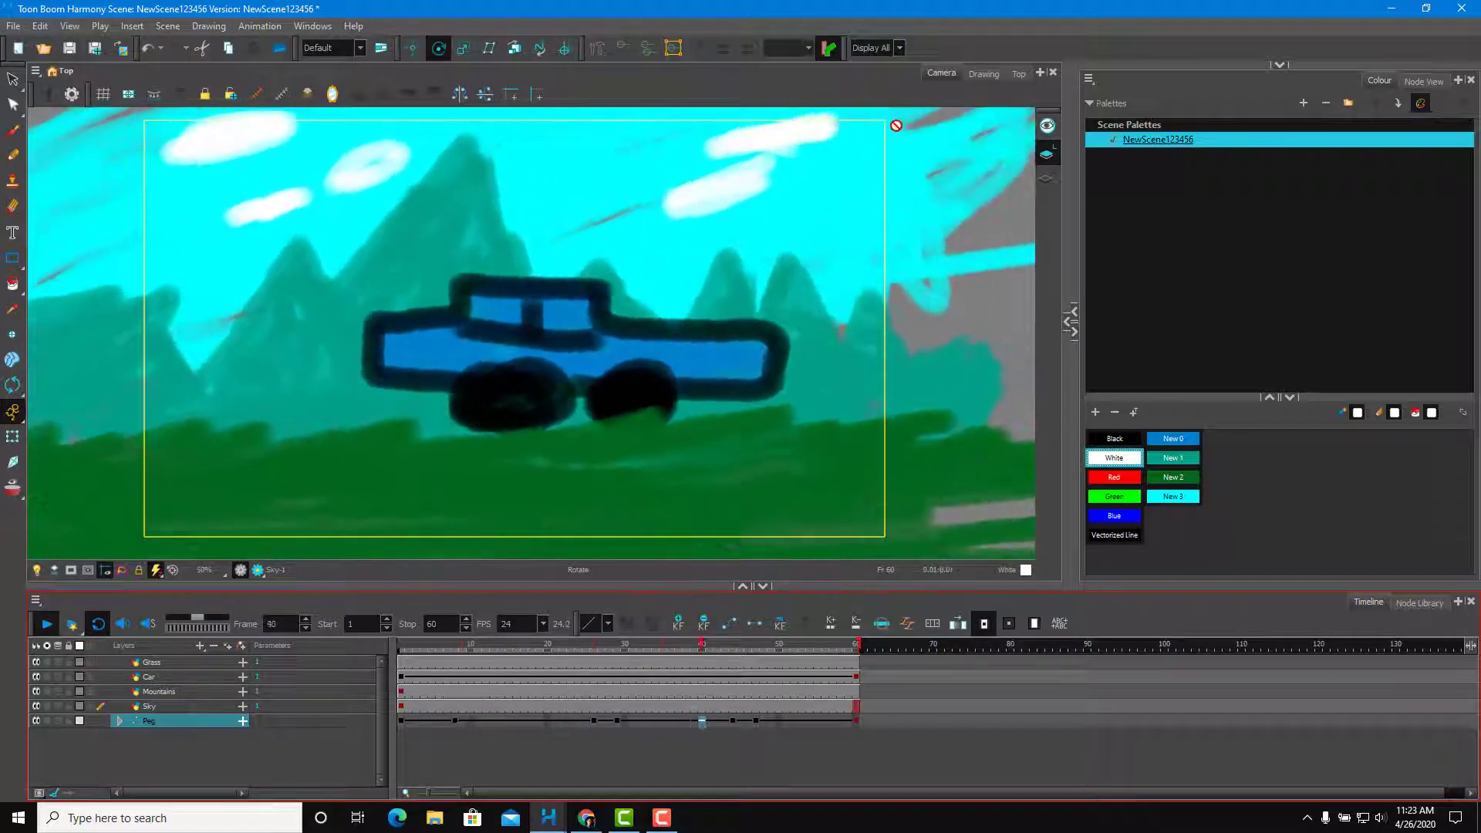
{"action": "left_click", "coordinate": [470, 644]}
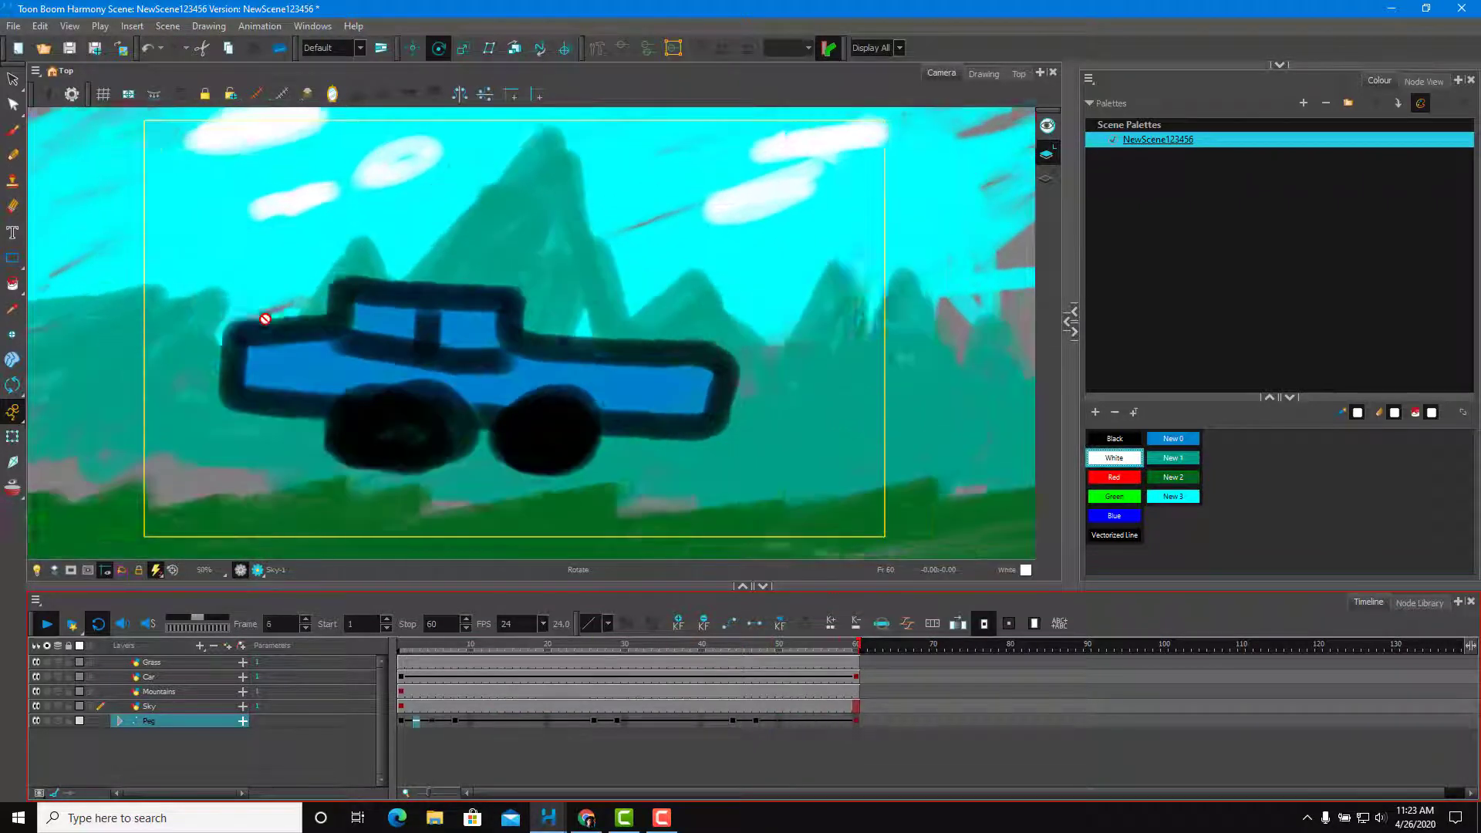
{"action": "left_click", "coordinate": [785, 644]}
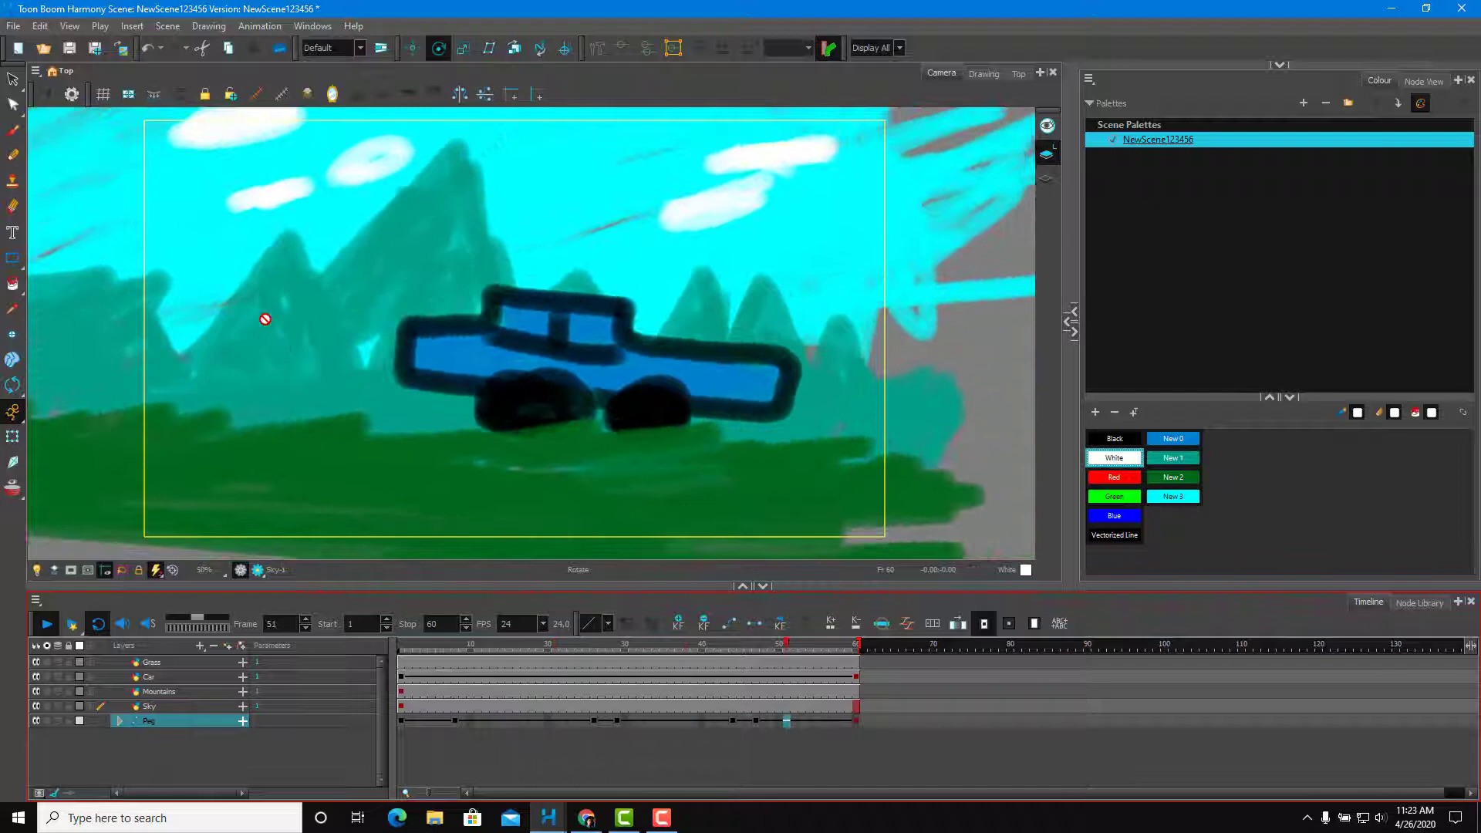